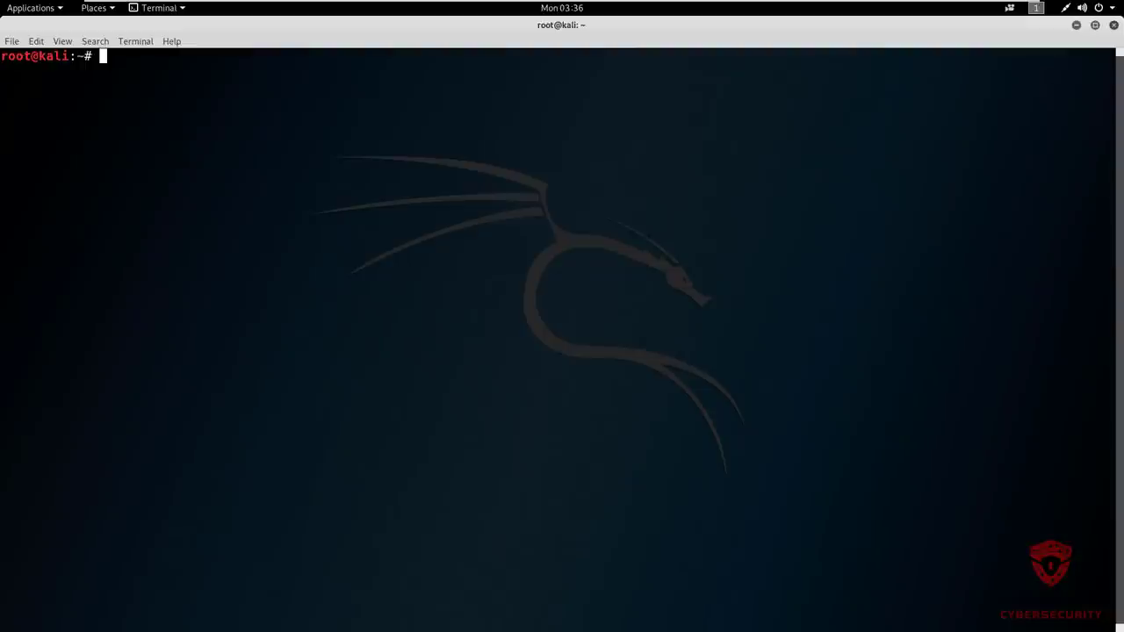
{"action": "mouse_move", "coordinate": [171, 105]}
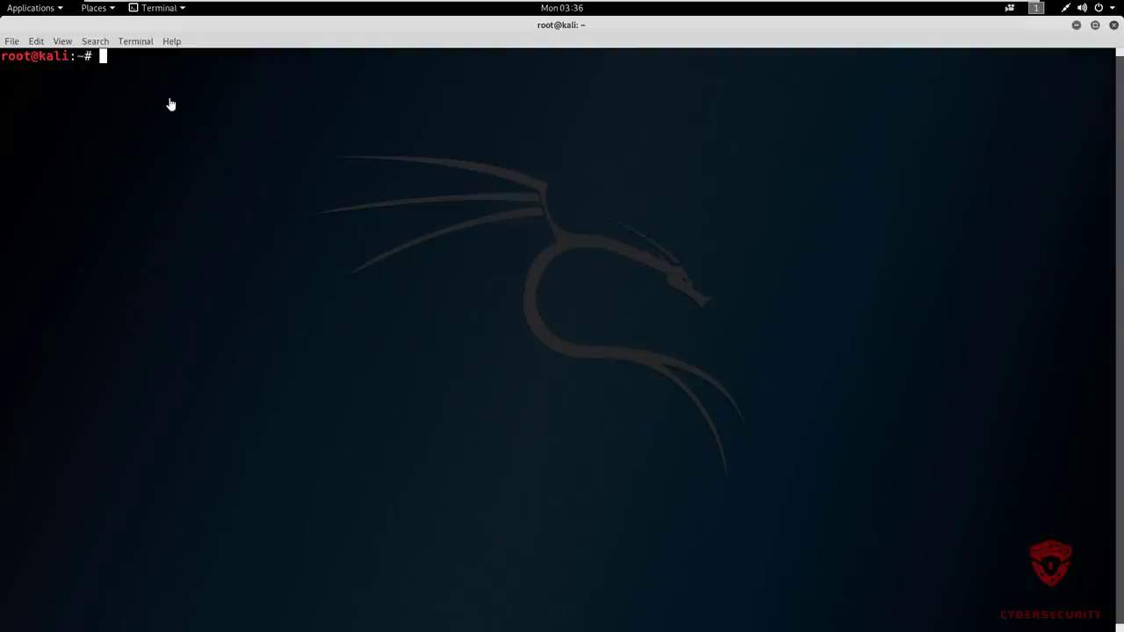
{"action": "mouse_move", "coordinate": [145, 115]}
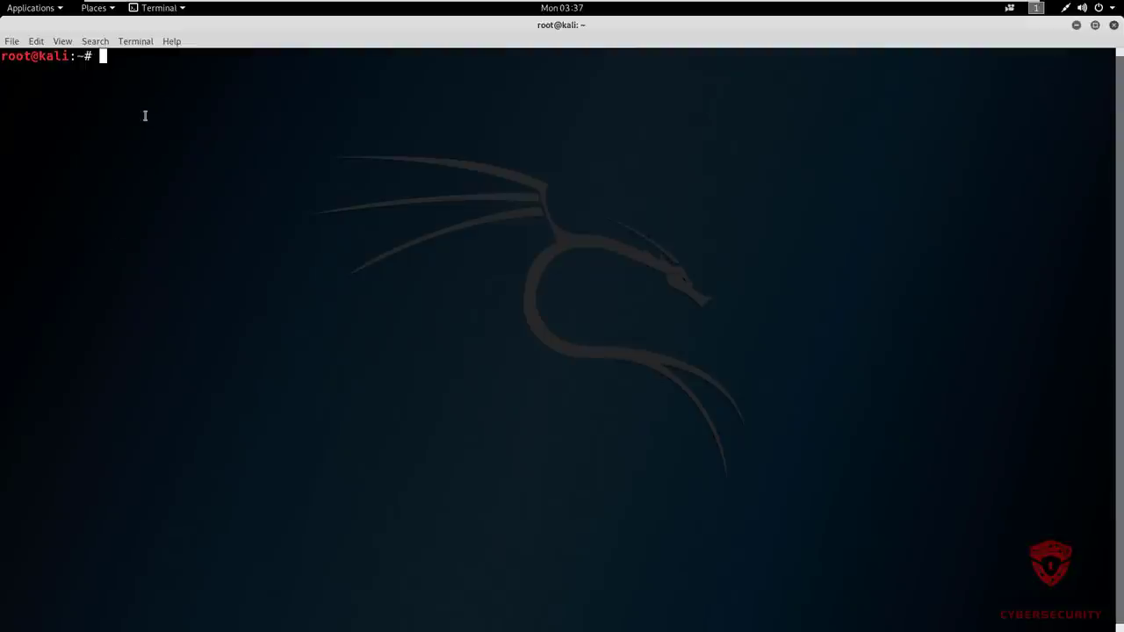
{"action": "mouse_move", "coordinate": [154, 83]}
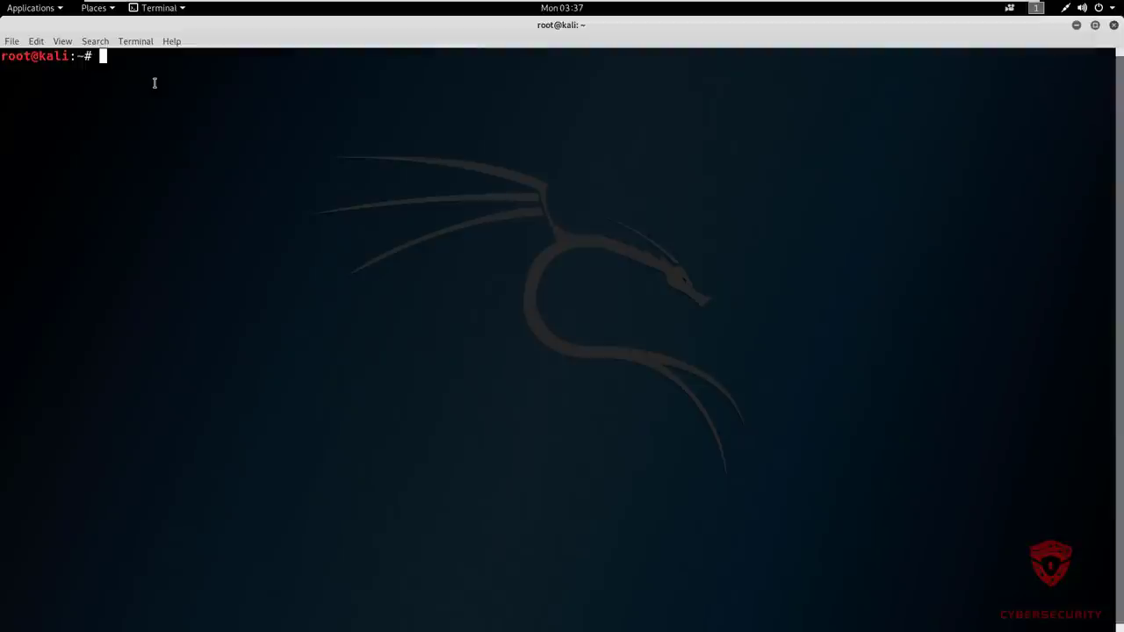
{"action": "mouse_move", "coordinate": [157, 82]}
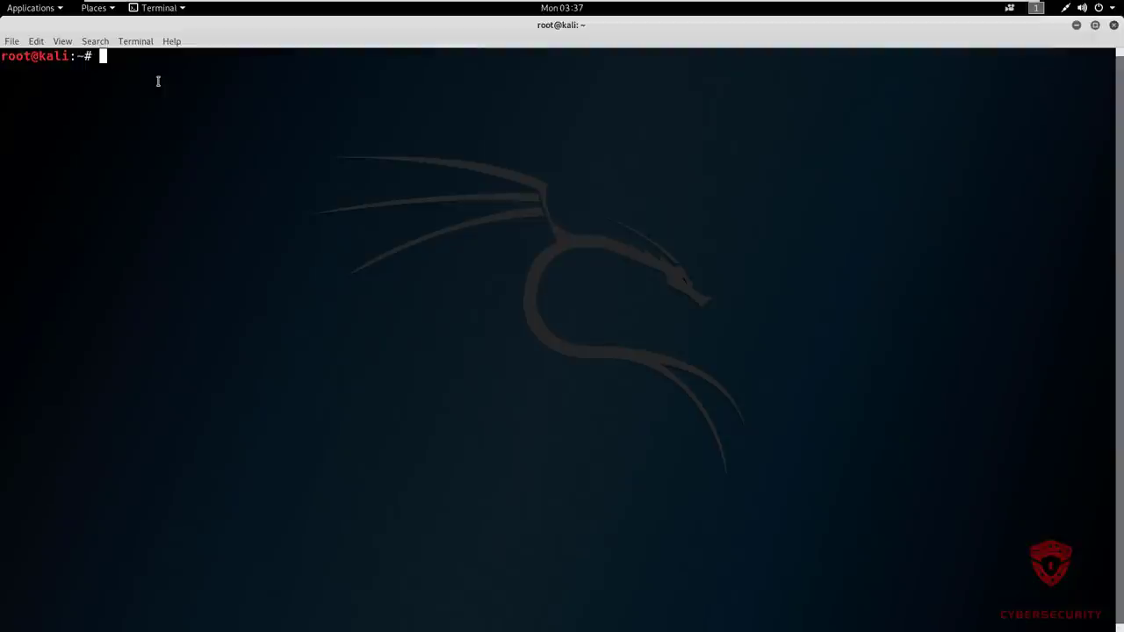
Run 'dotdotpwn --' to print the v3.0.2 options list, highlighting words like 'Specific'
{"action": "type", "text": "dotdo"}
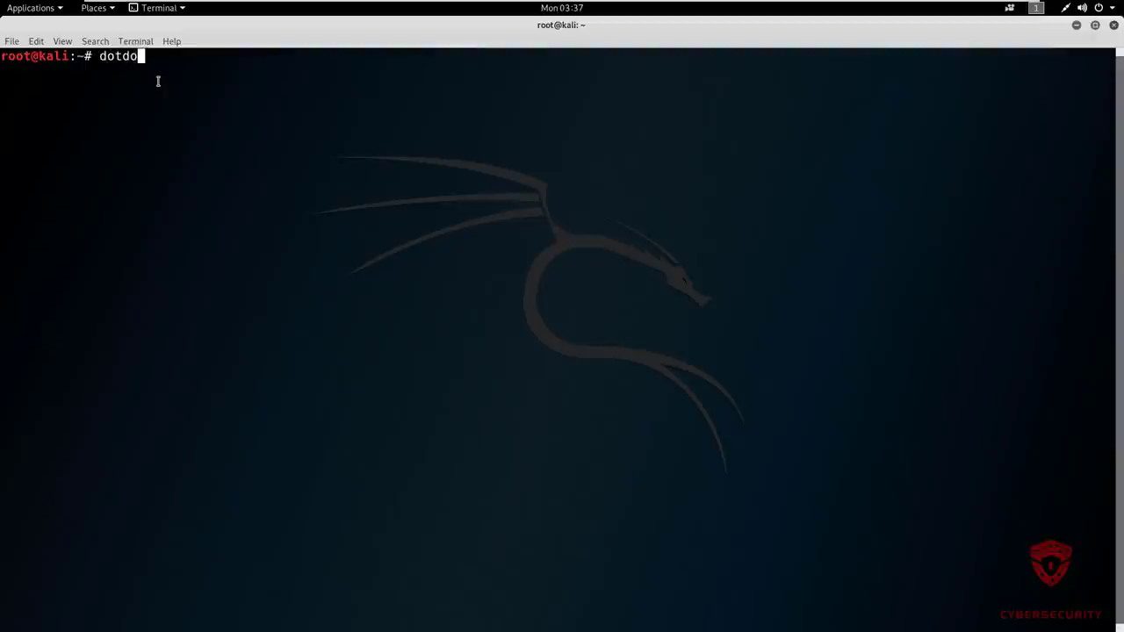
{"action": "type", "text": "tpwn --"}
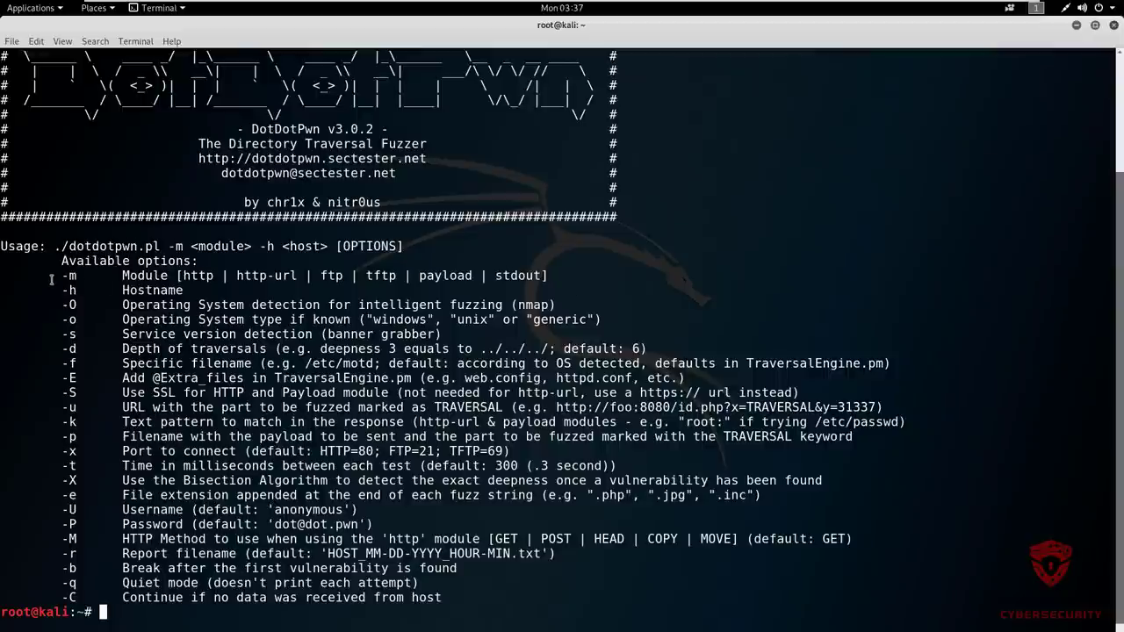
{"action": "double_click", "coordinate": [158, 275]}
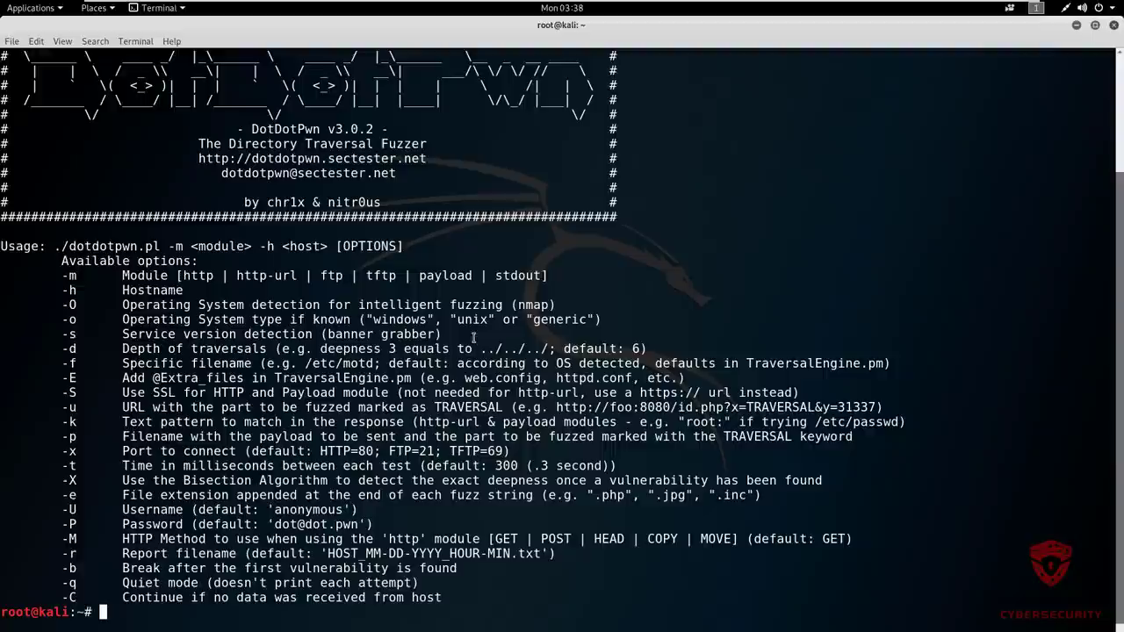
{"action": "mouse_move", "coordinate": [472, 338]}
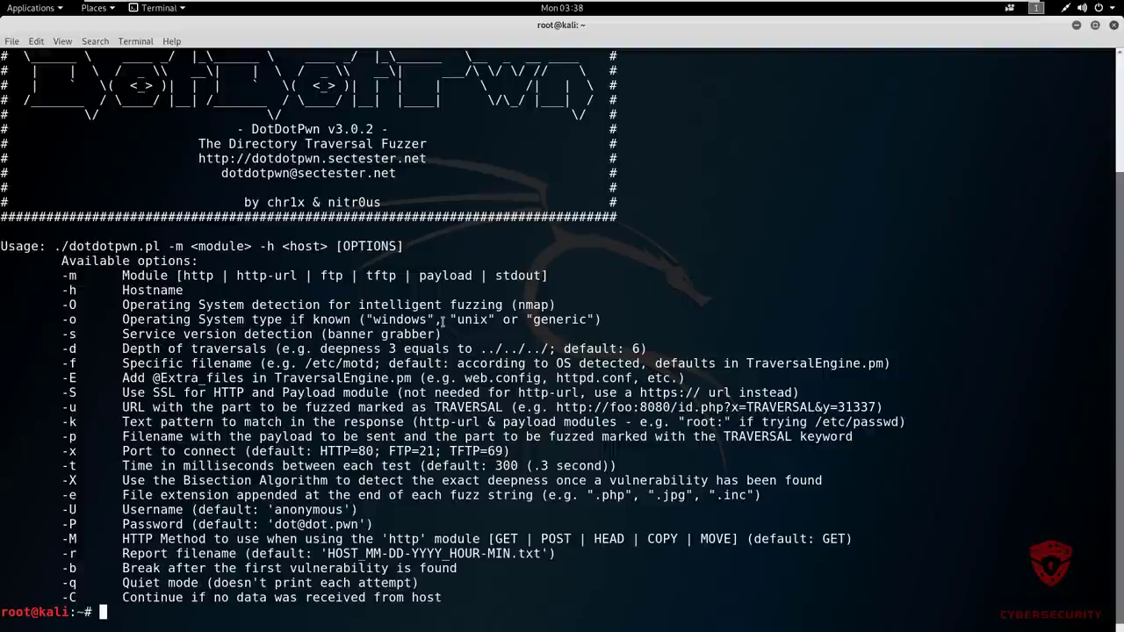
{"action": "mouse_move", "coordinate": [442, 319]}
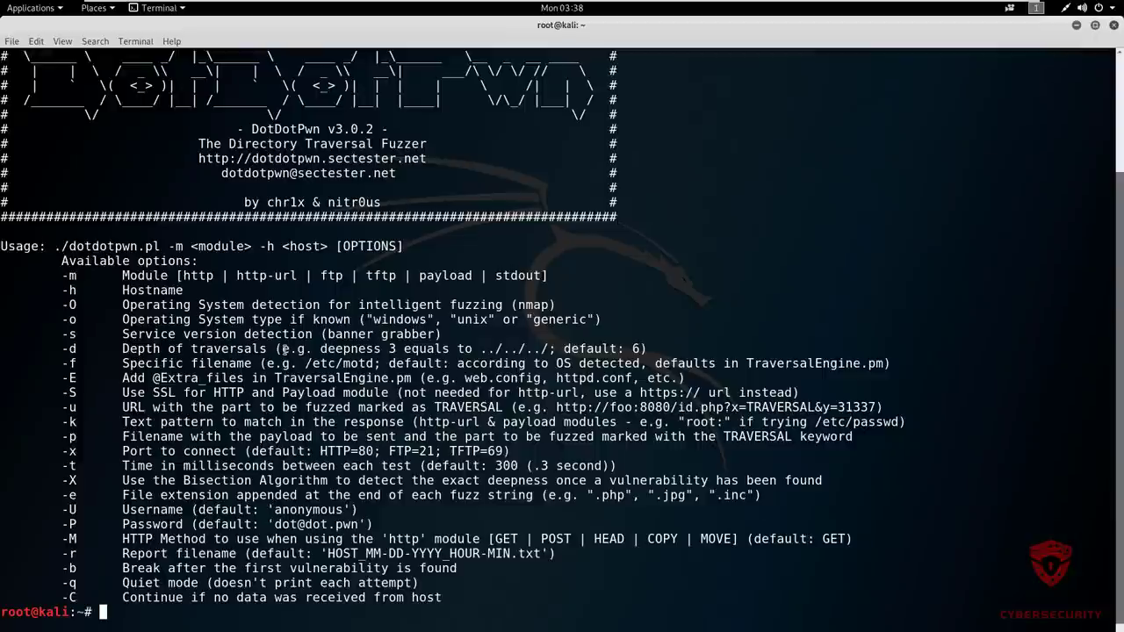
{"action": "double_click", "coordinate": [601, 349]}
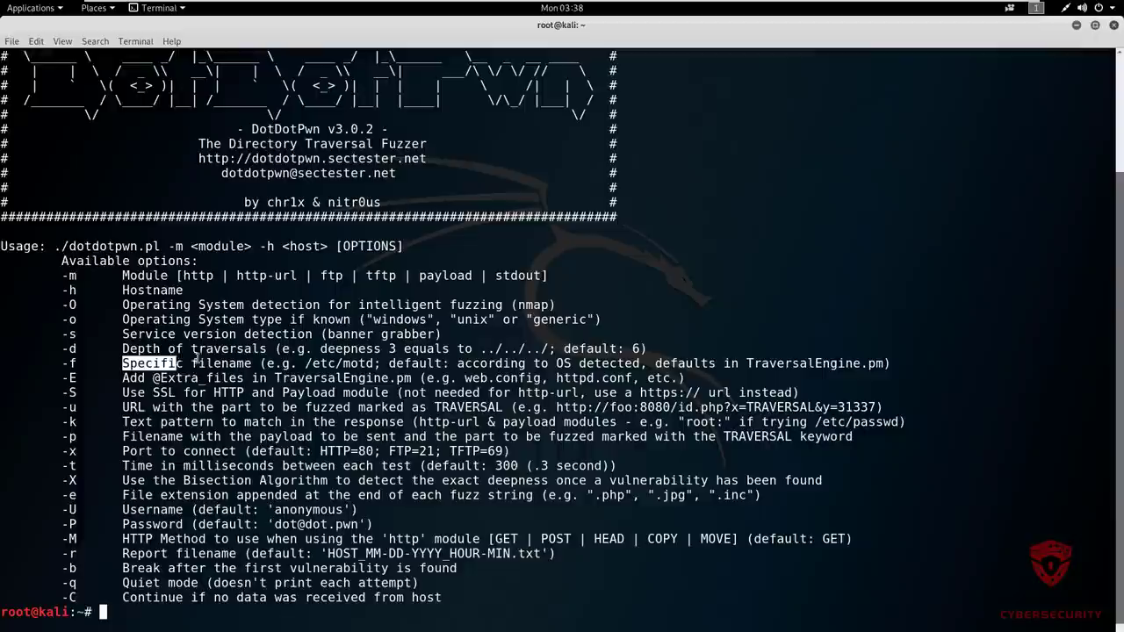
{"action": "double_click", "coordinate": [149, 363]}
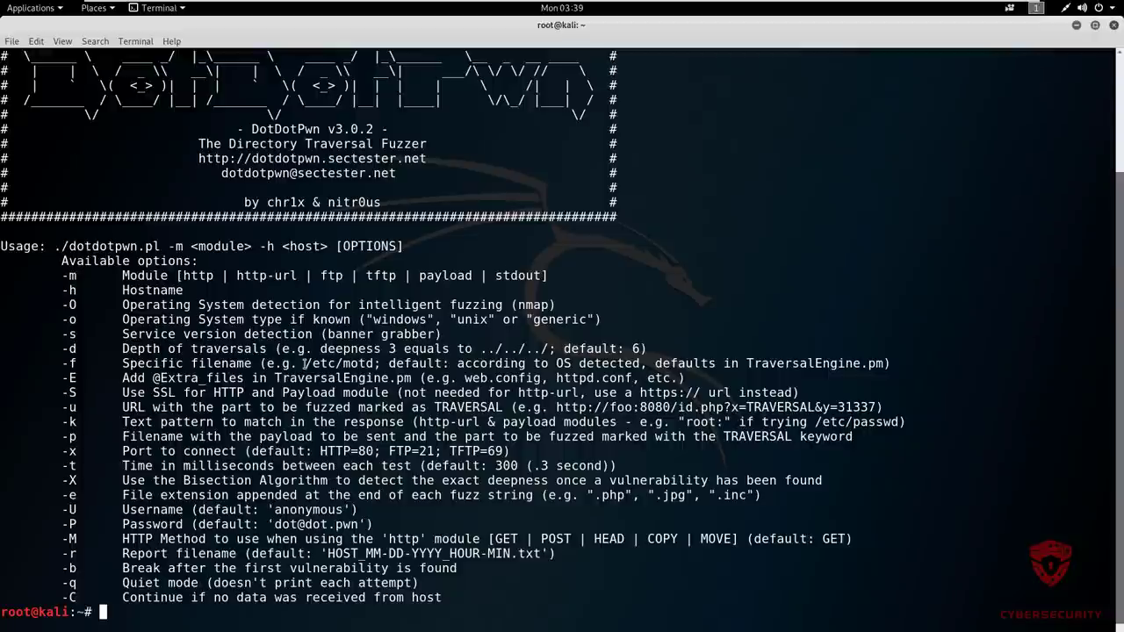
{"action": "double_click", "coordinate": [329, 363]}
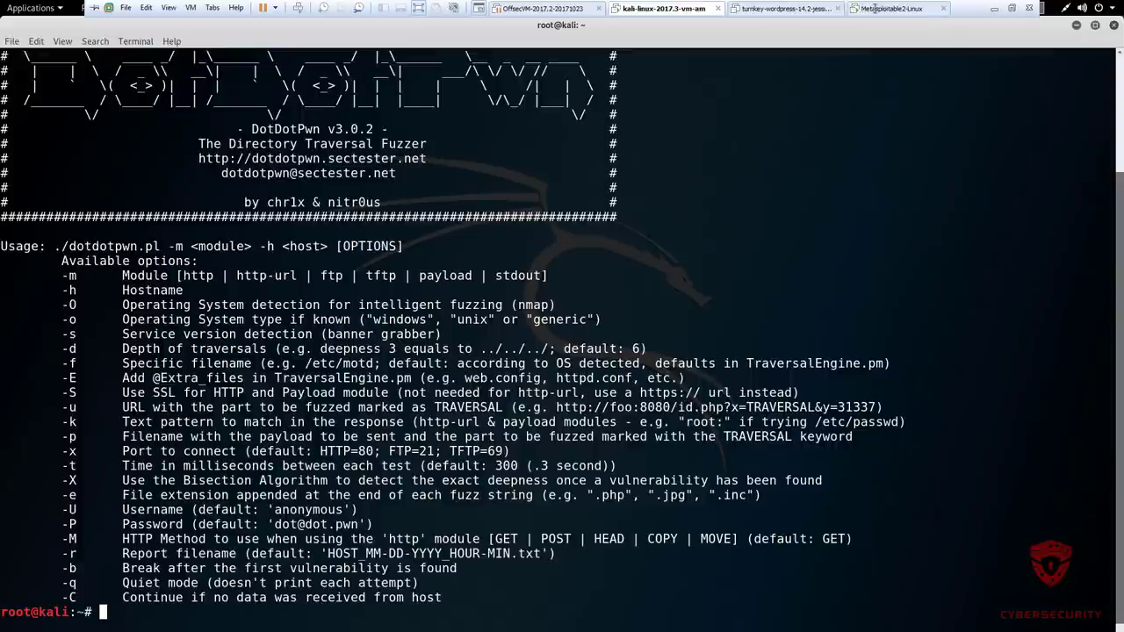
{"action": "mouse_move", "coordinate": [890, 8]}
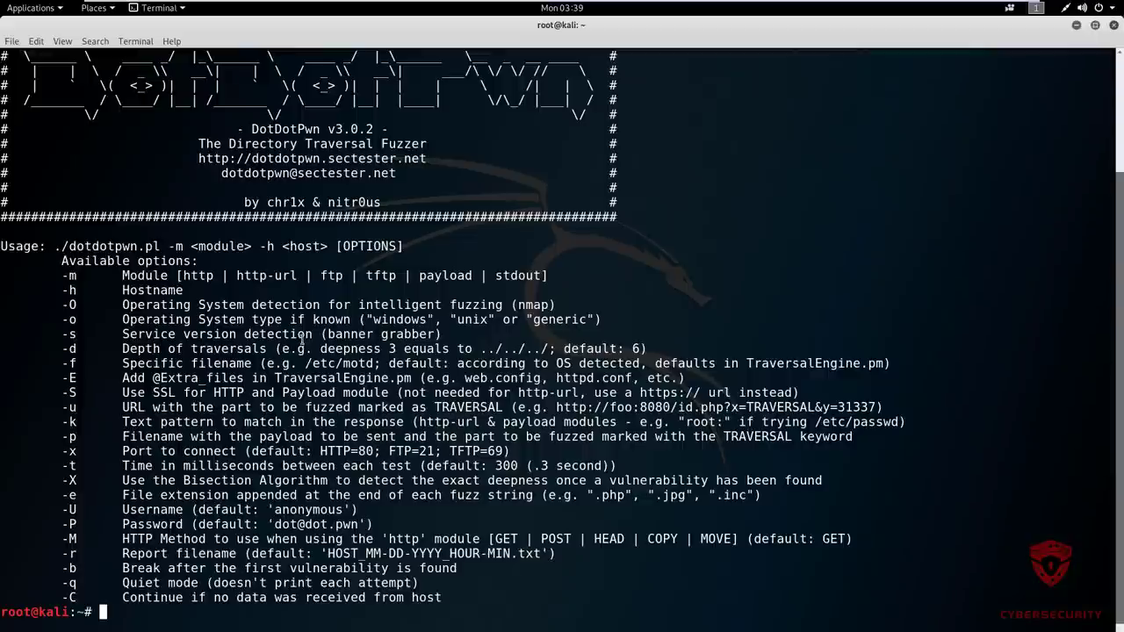
{"action": "mouse_move", "coordinate": [568, 354]}
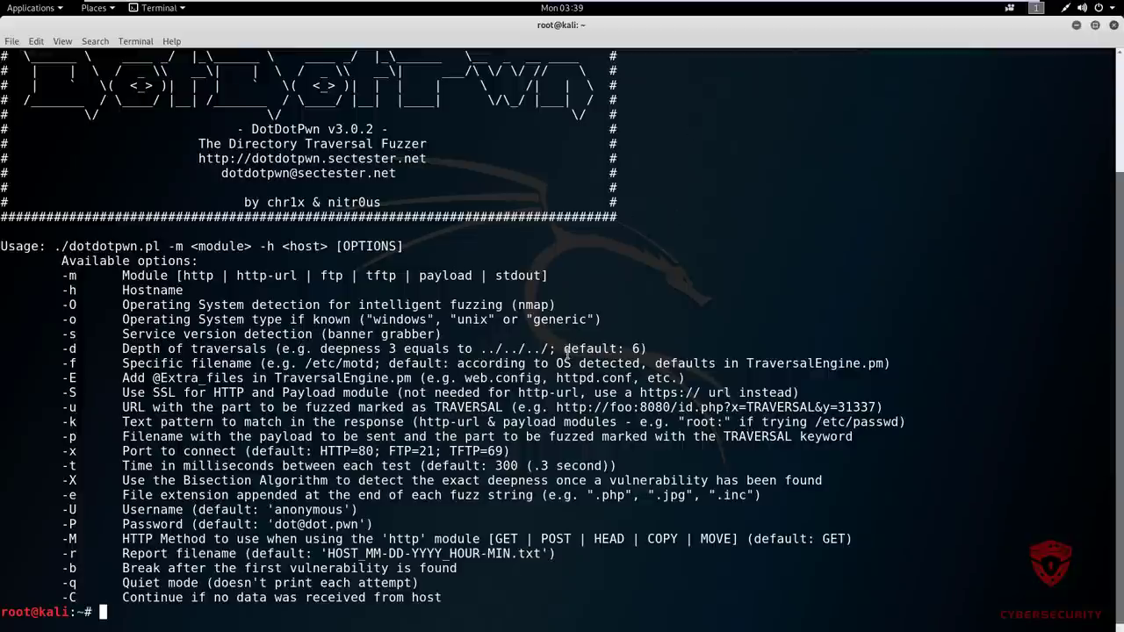
{"action": "mouse_move", "coordinate": [594, 307]}
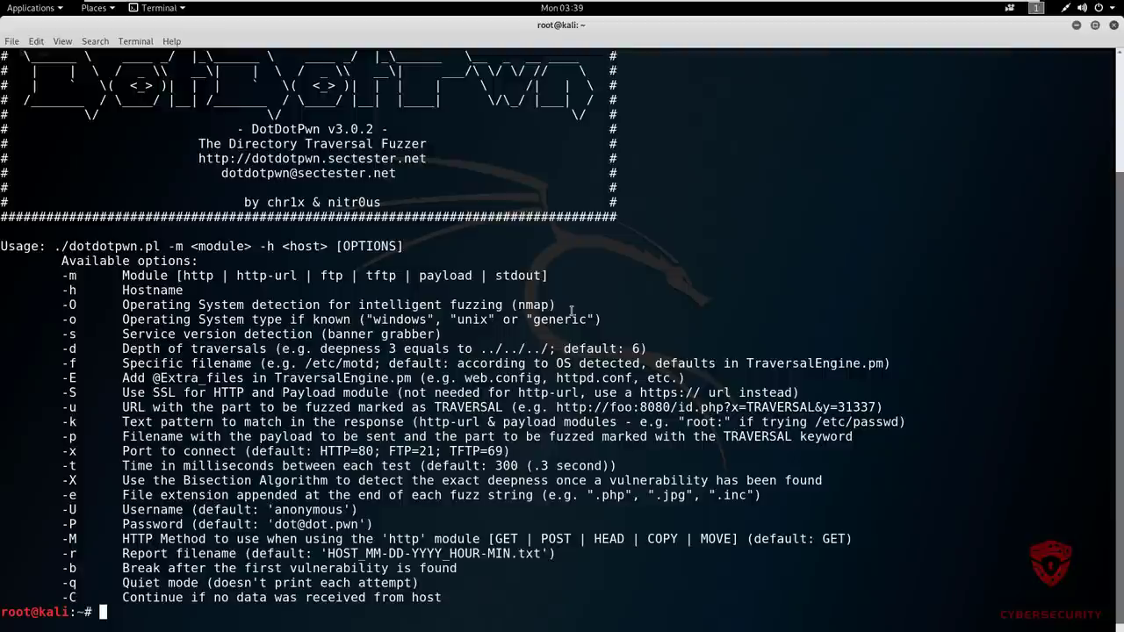
{"action": "mouse_move", "coordinate": [574, 317]}
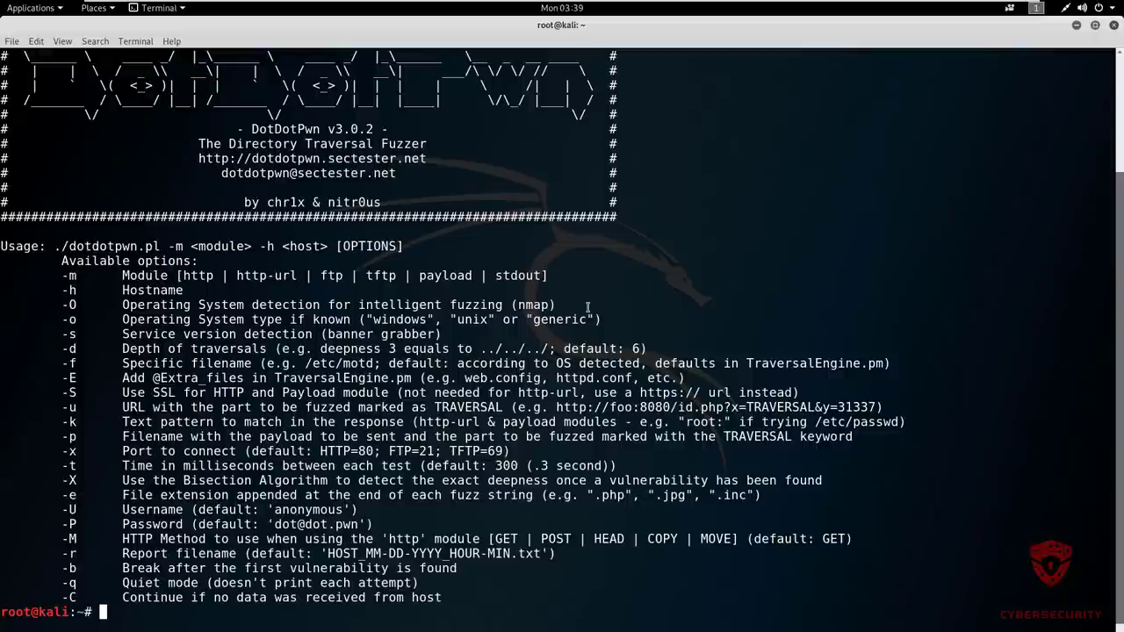
{"action": "mouse_move", "coordinate": [587, 309]}
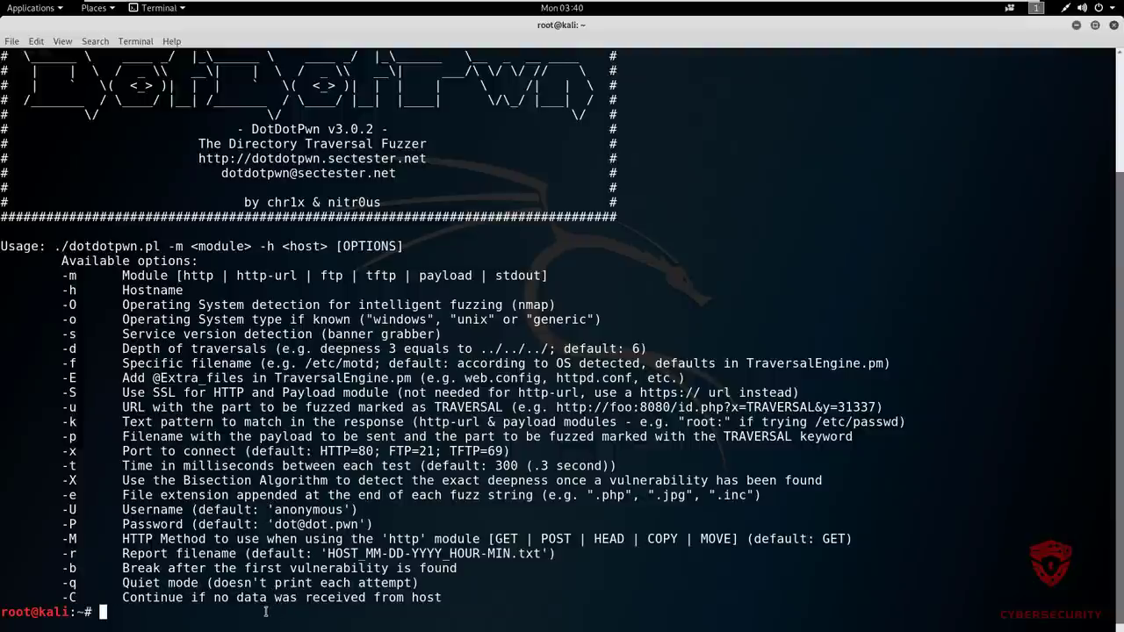
Type 'dotdotpwn -m http -h 192.168.1.110' with the -d option at the cleared prompt
{"action": "type", "text": "dot"}
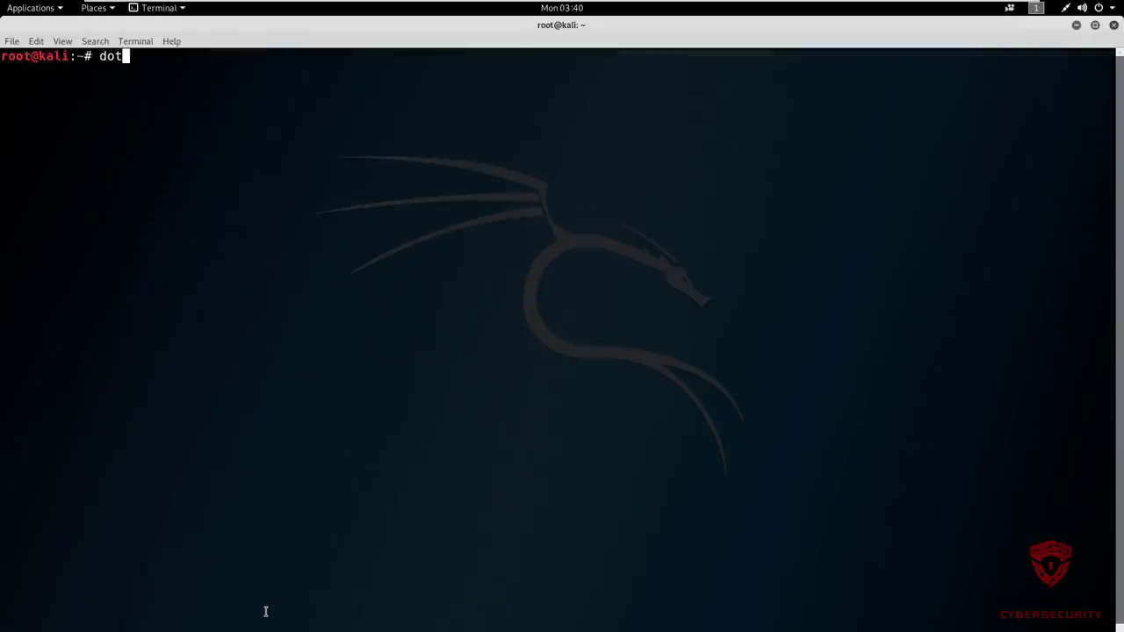
{"action": "type", "text": "dotpwn -m"}
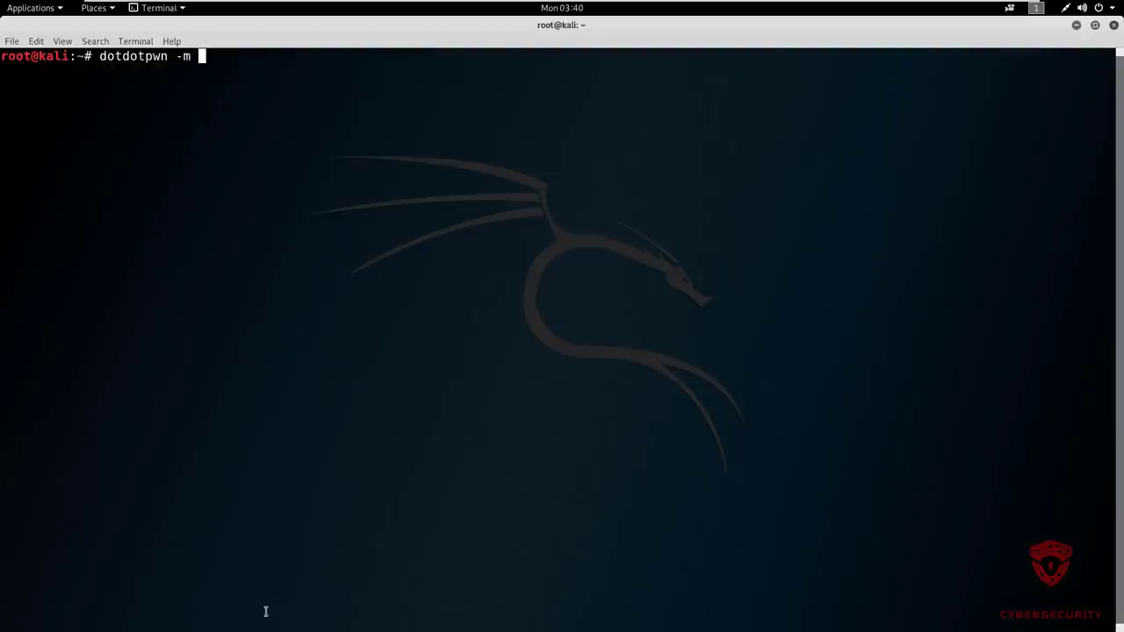
{"action": "type", "text": "http"}
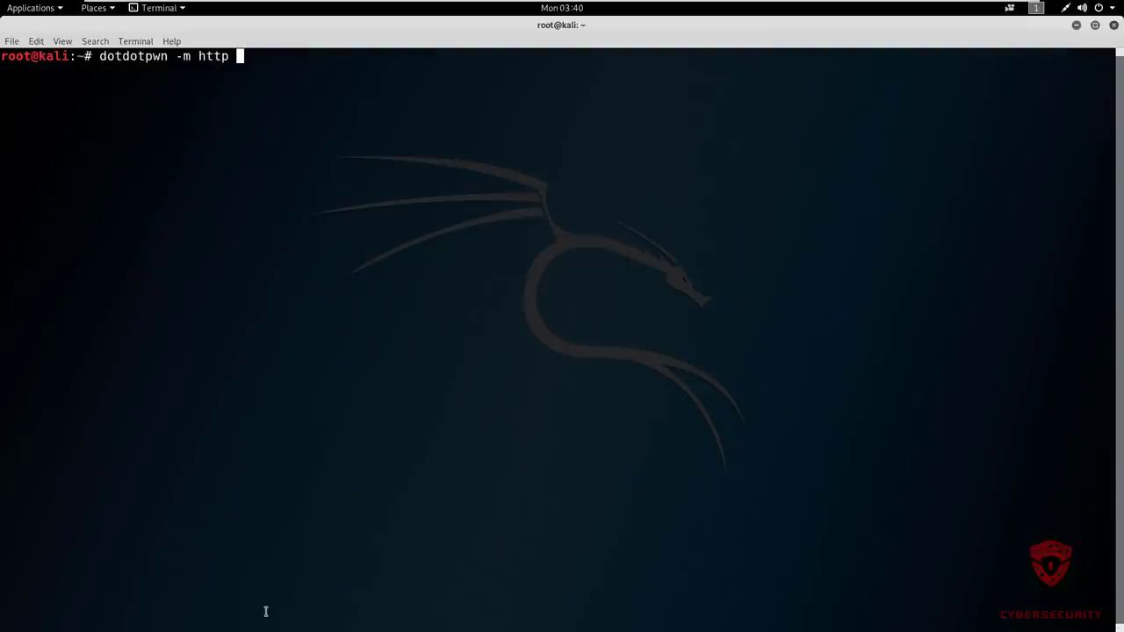
{"action": "type", "text": "-h"}
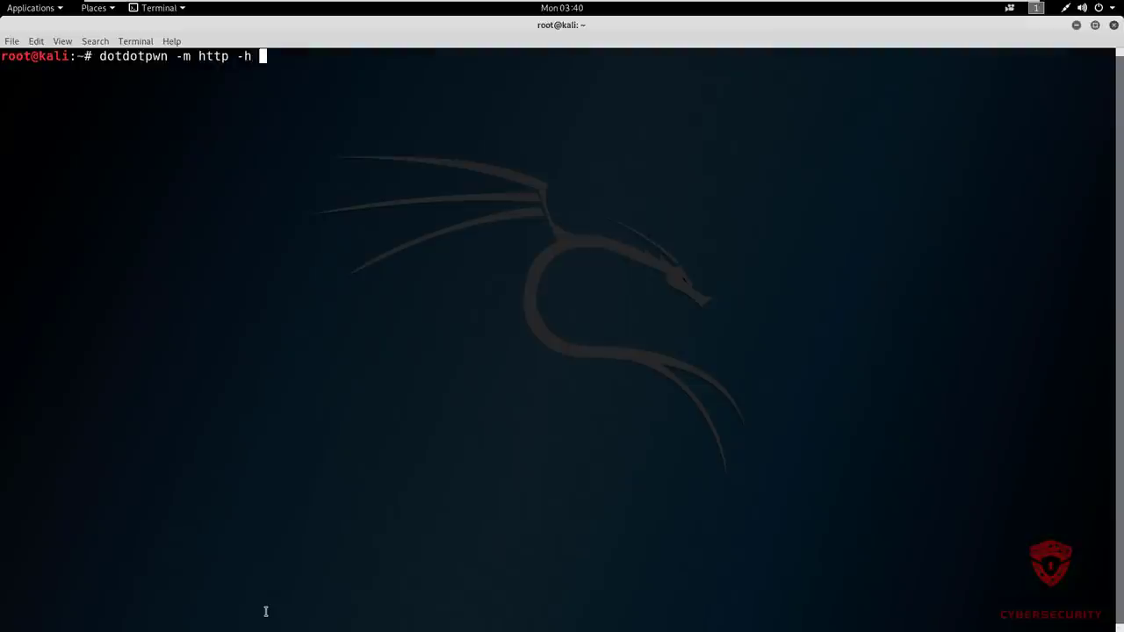
{"action": "type", "text": "192.168.1"}
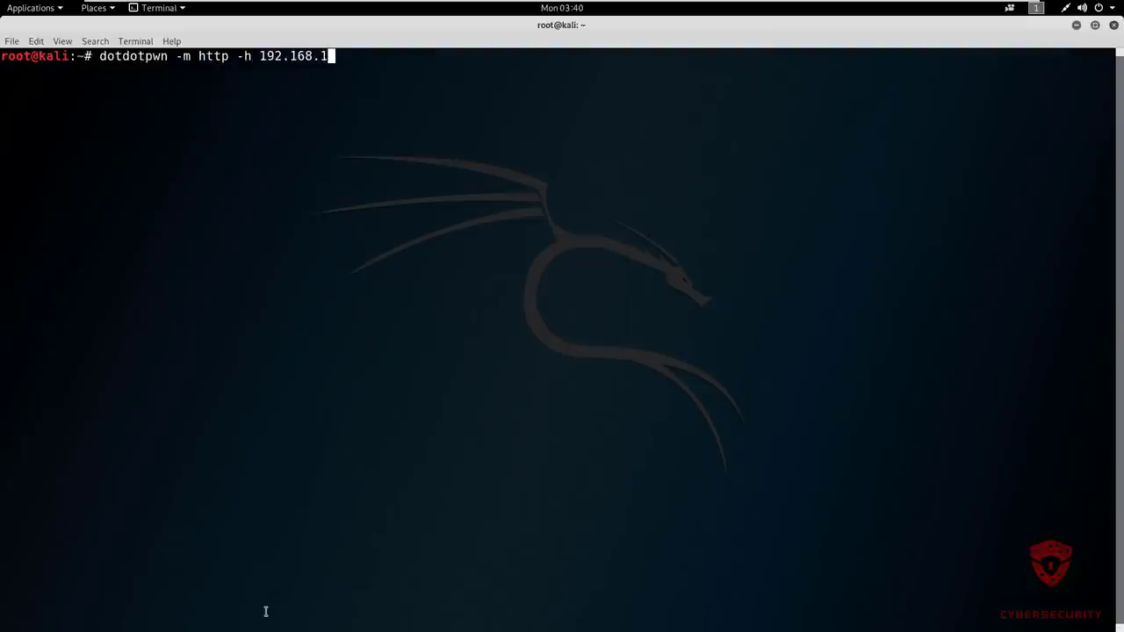
{"action": "type", "text": "10"}
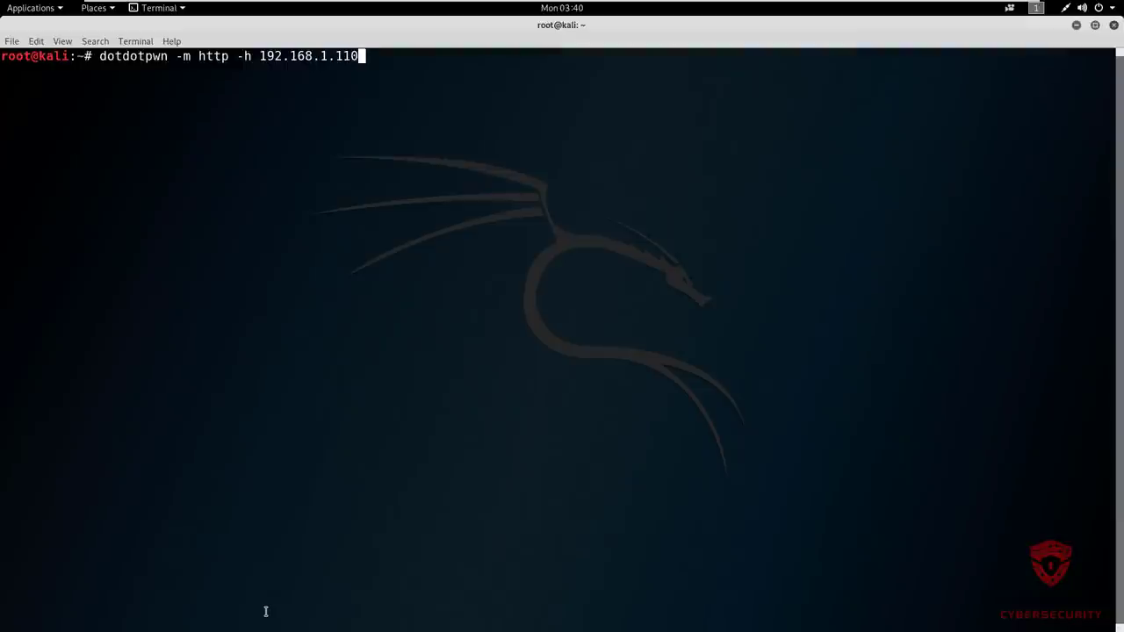
{"action": "double_click", "coordinate": [214, 55]}
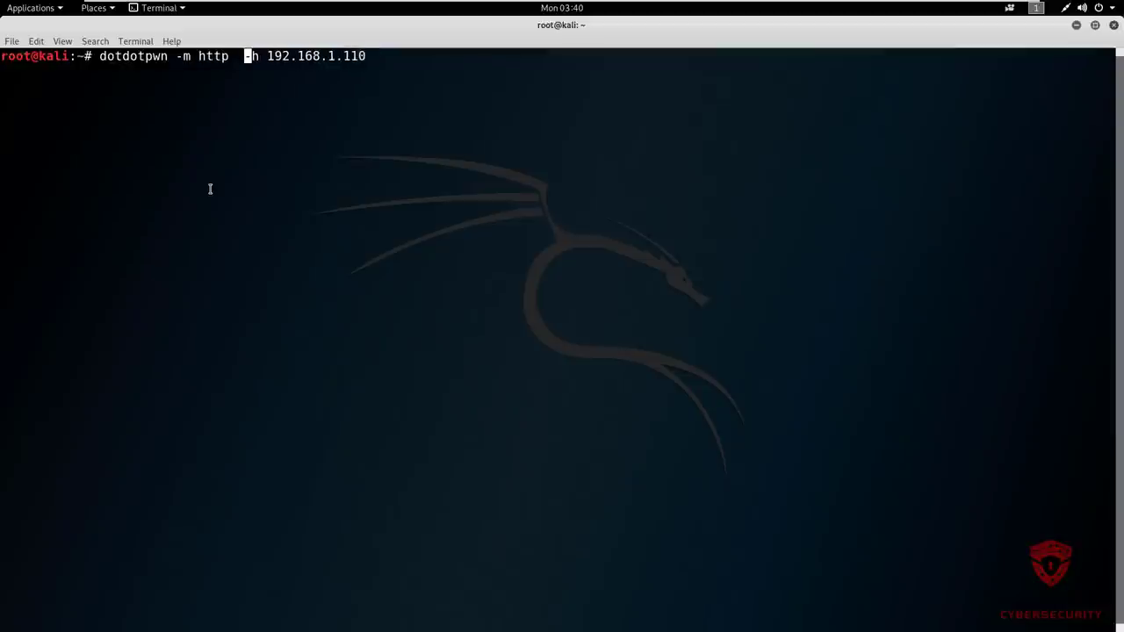
{"action": "type", "text": "-d"}
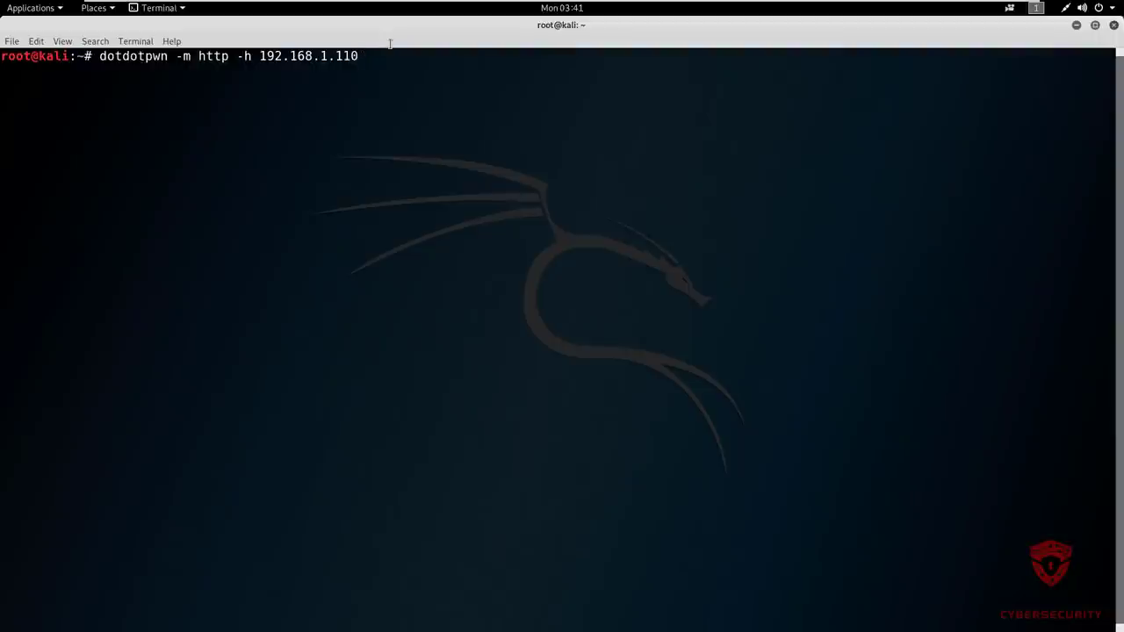
Launch the 11028-test traversal fuzz and highlight the first HTTP 400 /etc/passwd results
{"action": "key", "text": "Return"}
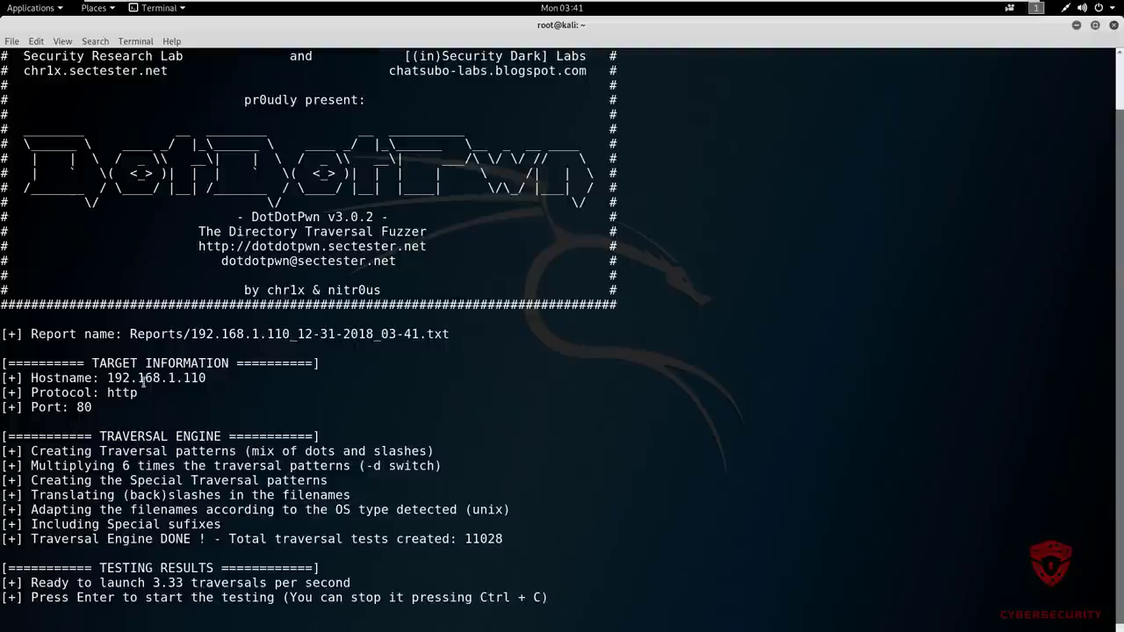
{"action": "mouse_move", "coordinate": [139, 419]}
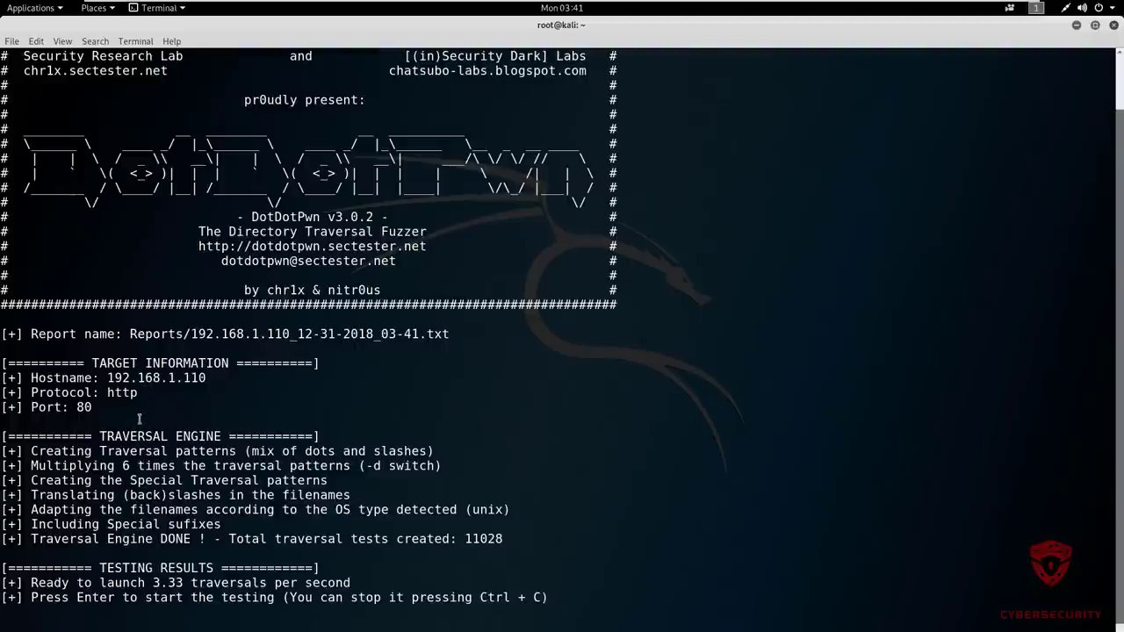
{"action": "double_click", "coordinate": [158, 436]}
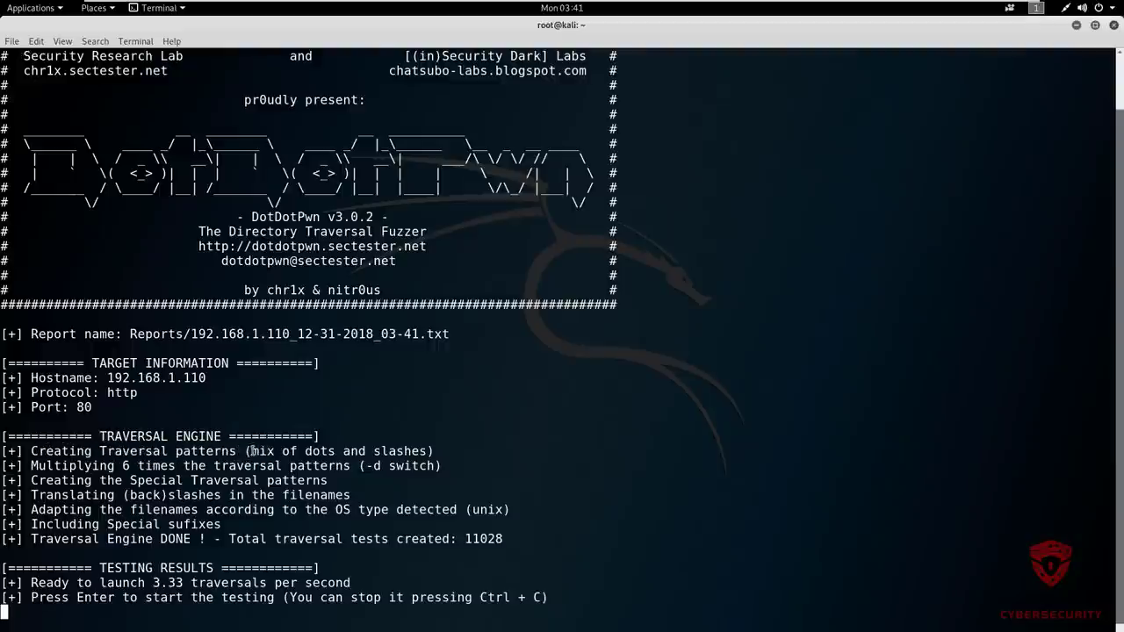
{"action": "double_click", "coordinate": [340, 450]}
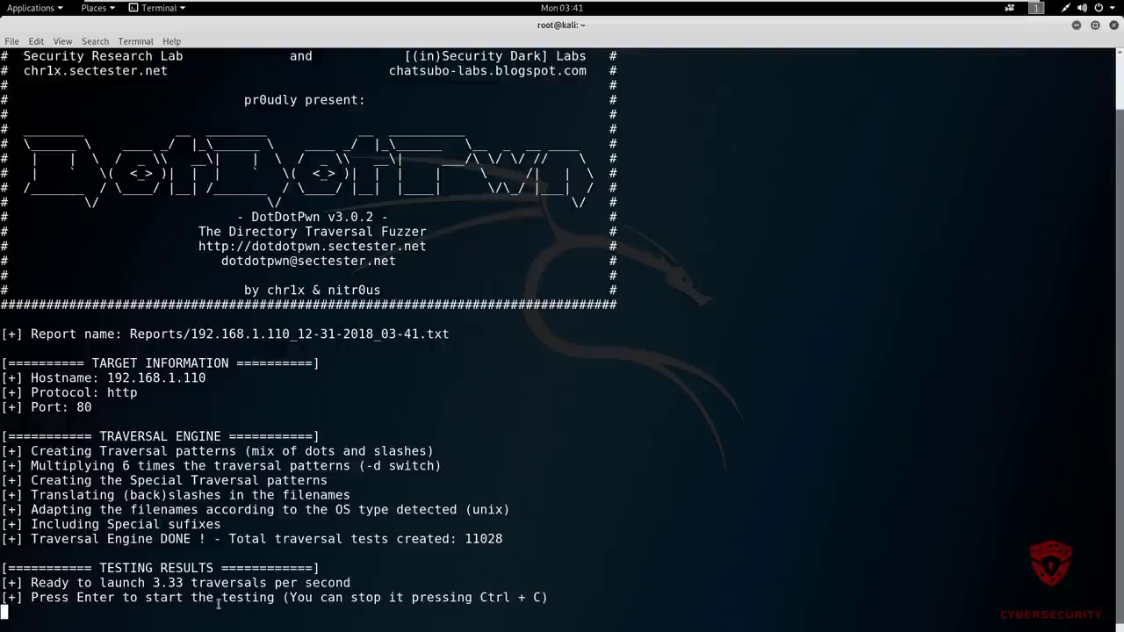
{"action": "left_click_drag", "start_coordinate": [30, 583], "coordinate": [173, 582]}
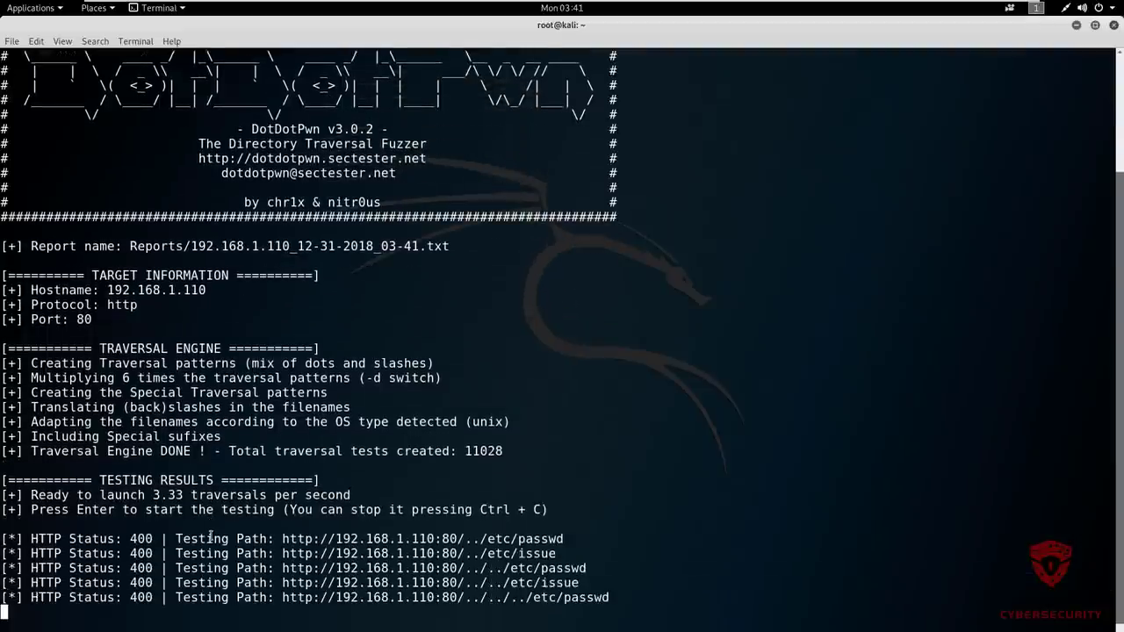
Scroll through encoded passwd/issue results down to the %c1%1c and %c1%af 404s
{"action": "scroll", "scroll_direction": "down", "scroll_amount": 3}
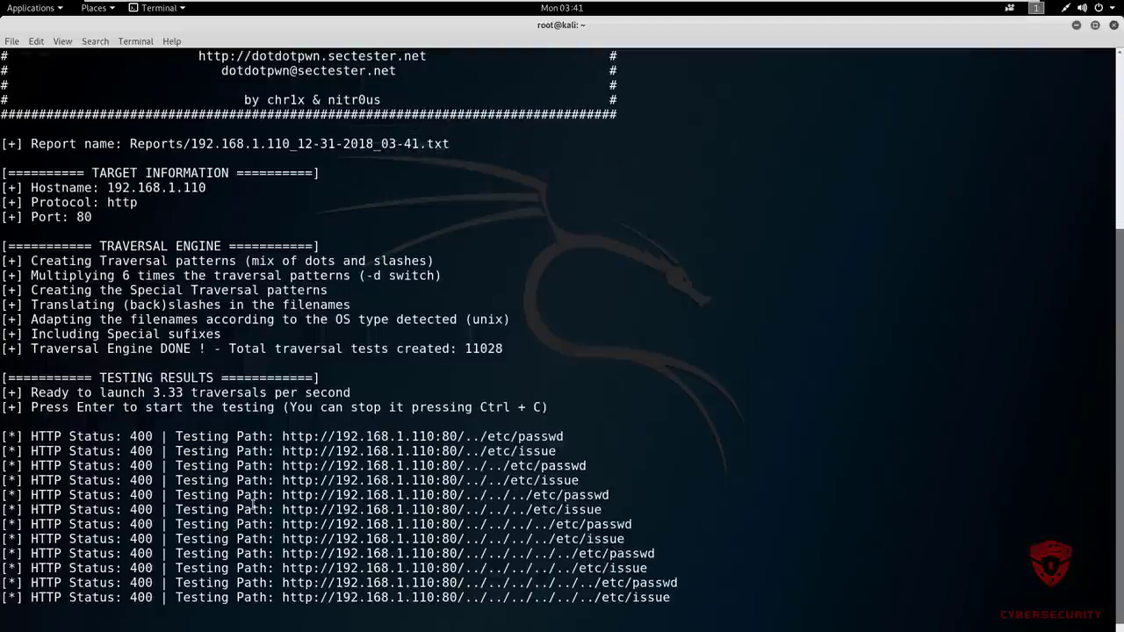
{"action": "scroll", "scroll_direction": "down", "scroll_amount": 3}
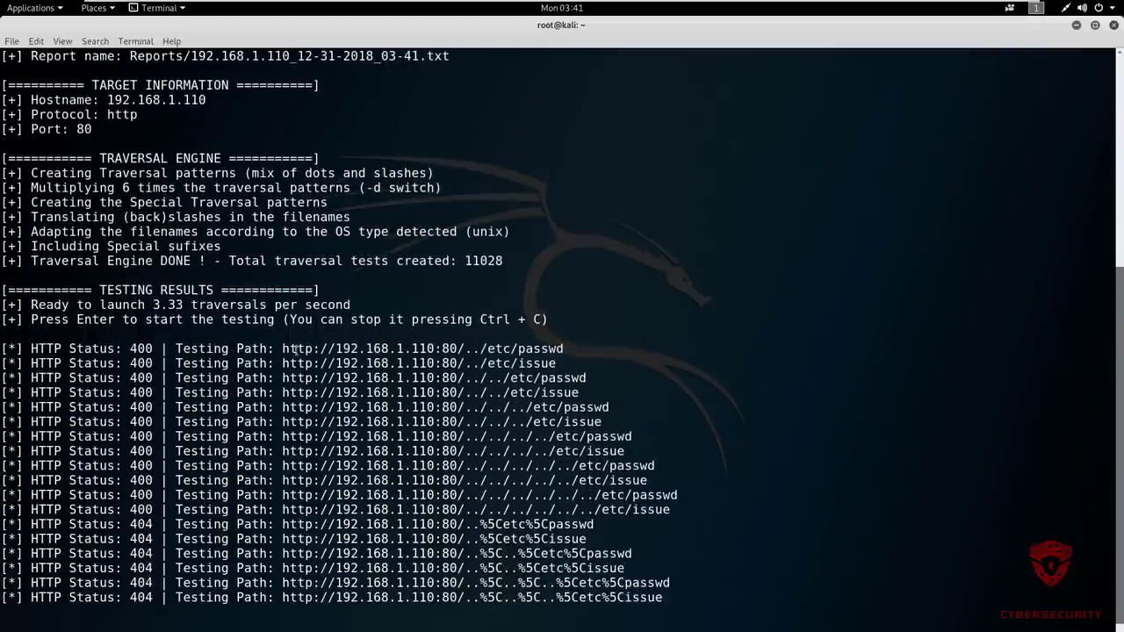
{"action": "scroll", "scroll_direction": "down", "scroll_amount": 3}
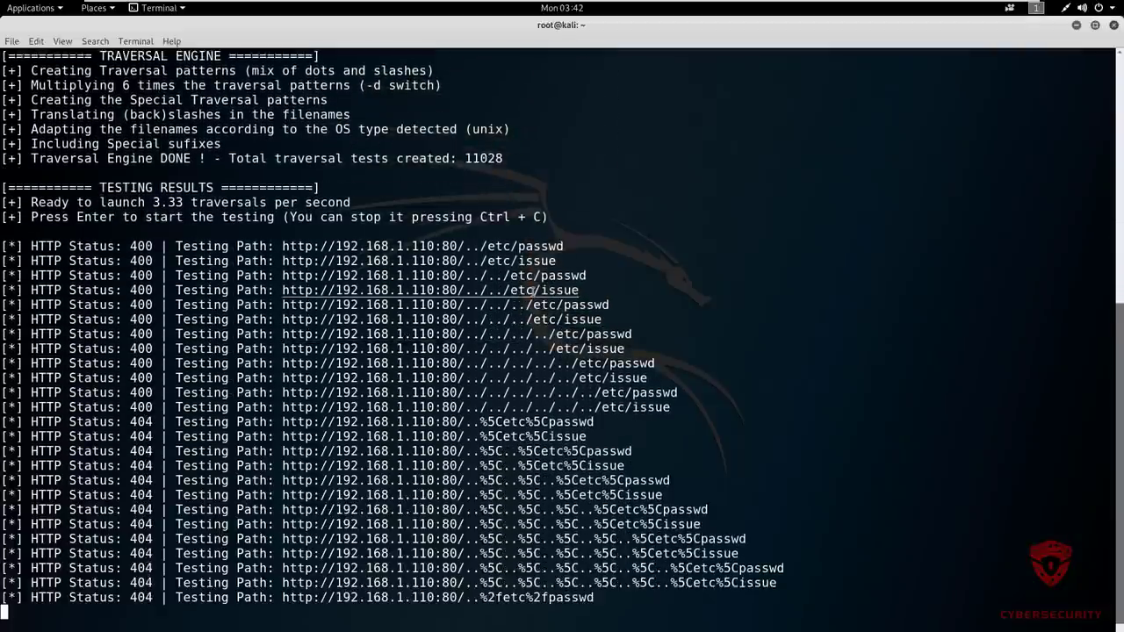
{"action": "scroll", "scroll_direction": "down", "scroll_amount": 3}
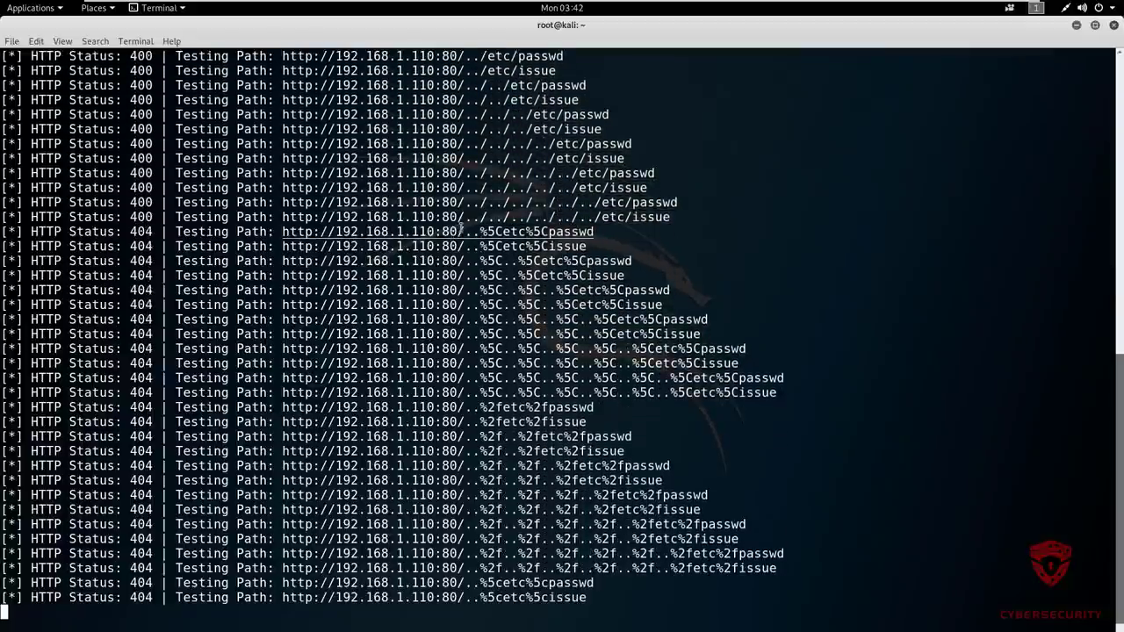
{"action": "scroll", "scroll_direction": "down", "scroll_amount": 3}
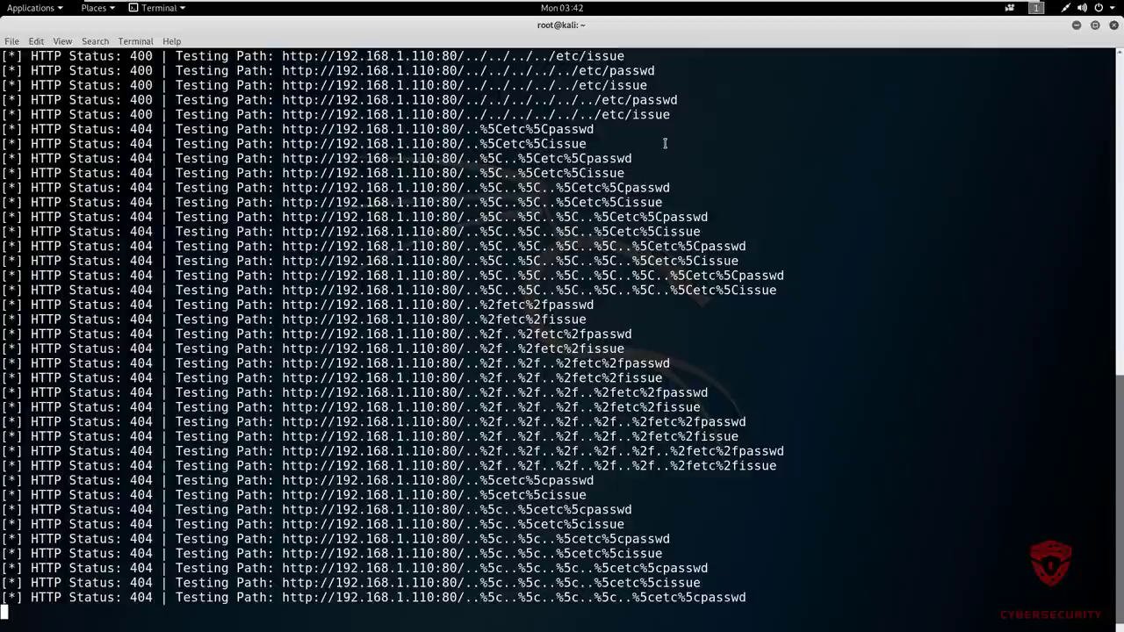
{"action": "scroll", "scroll_direction": "down", "scroll_amount": 3}
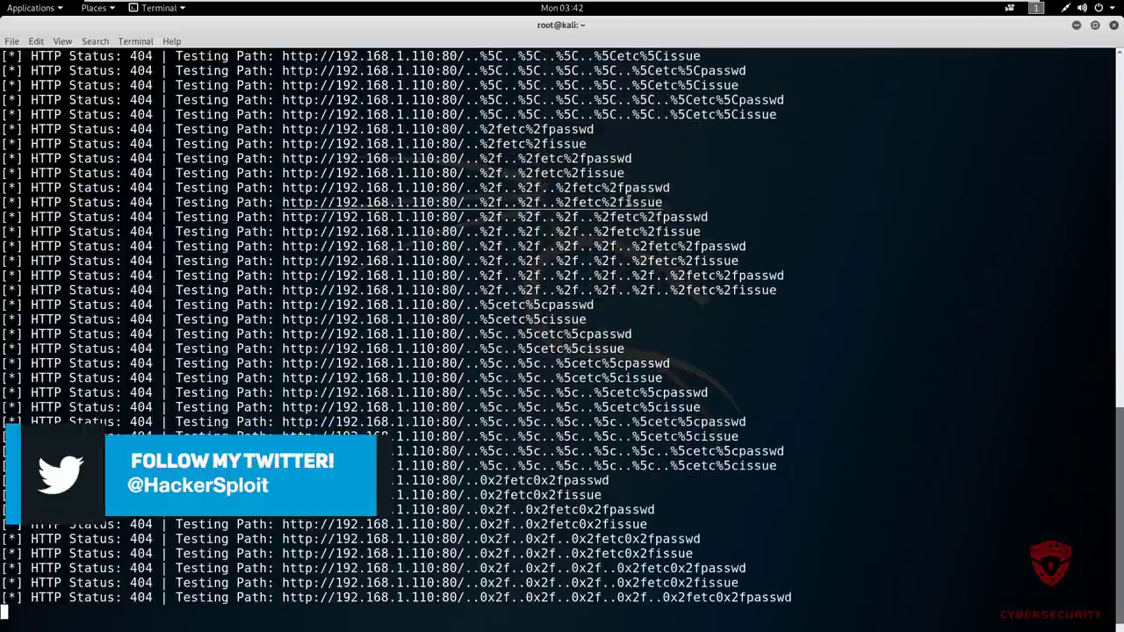
{"action": "scroll", "scroll_direction": "down", "scroll_amount": 3}
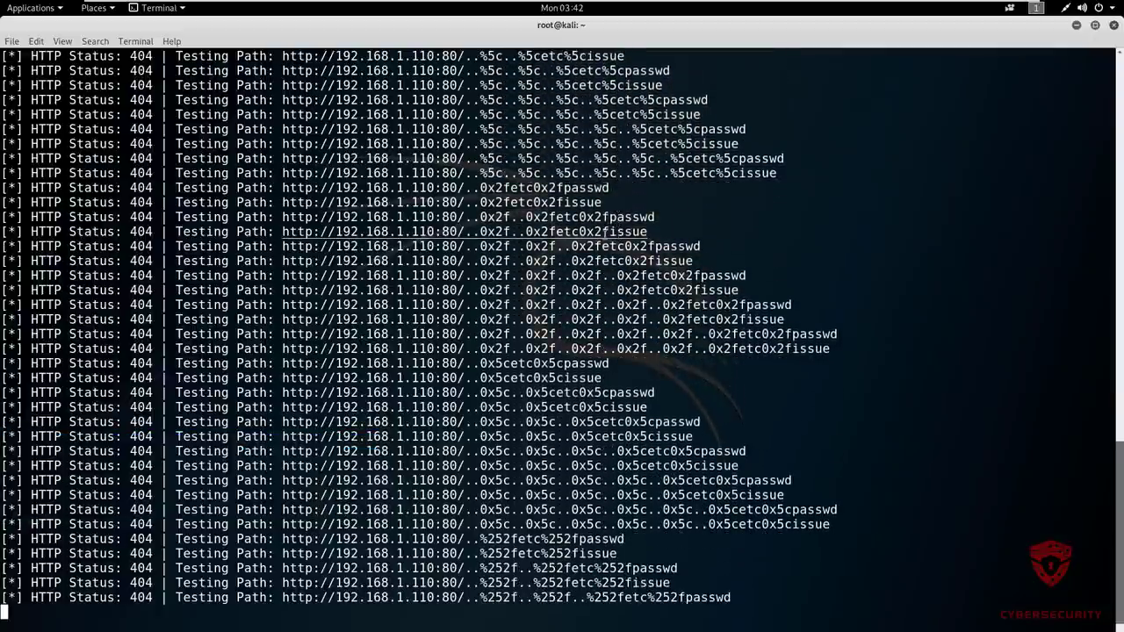
{"action": "scroll", "scroll_direction": "down", "scroll_amount": 3}
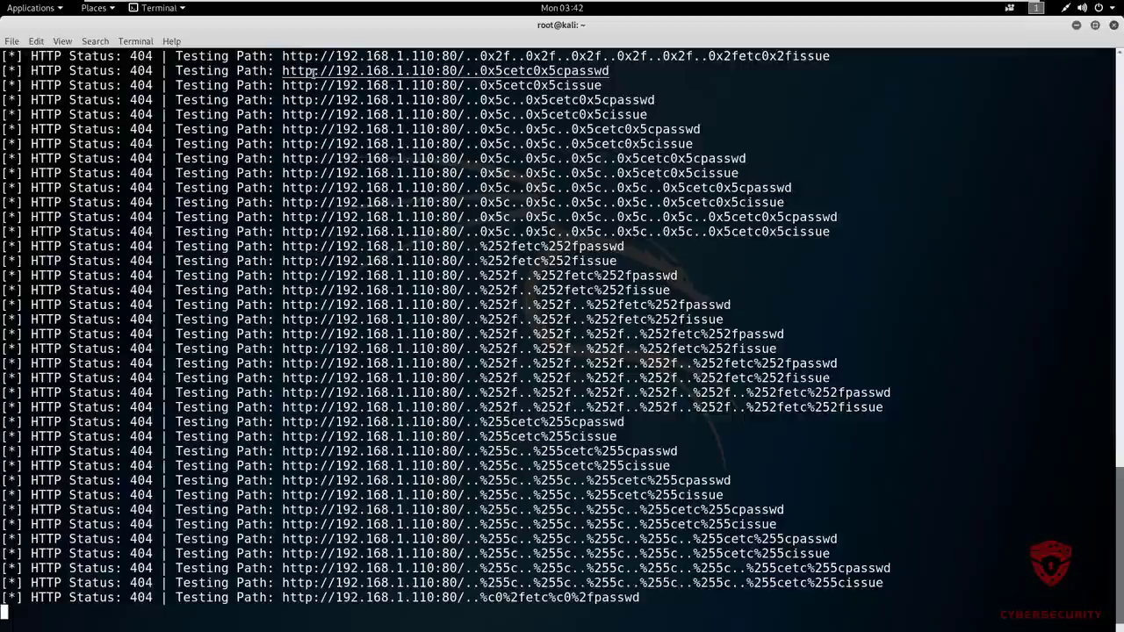
{"action": "scroll", "scroll_direction": "down", "scroll_amount": 3}
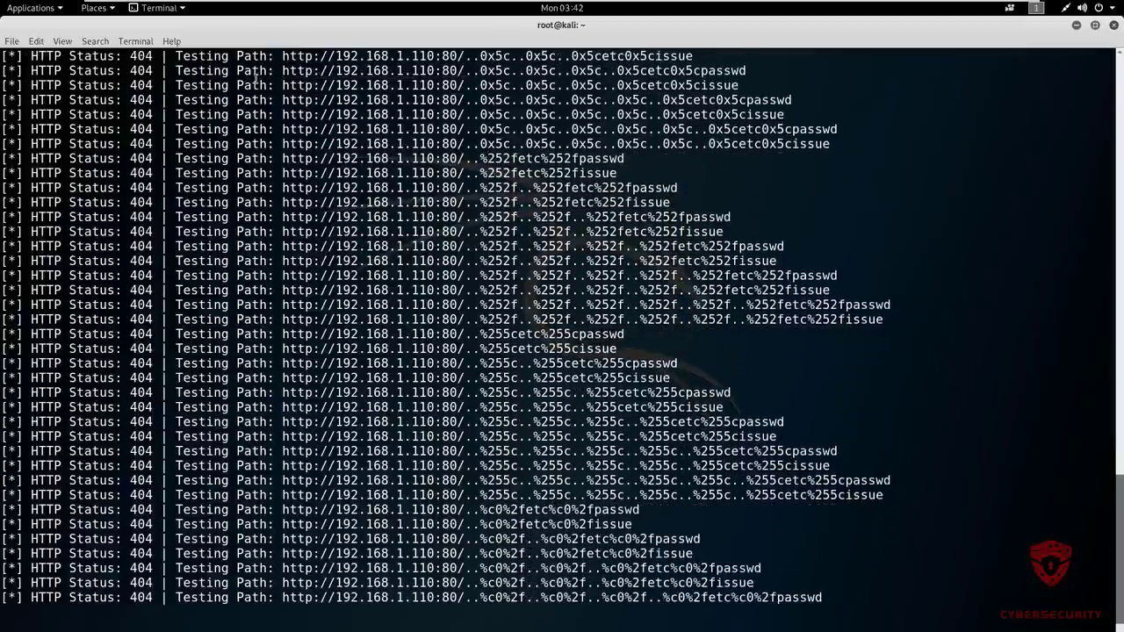
{"action": "scroll", "scroll_direction": "down", "scroll_amount": 3}
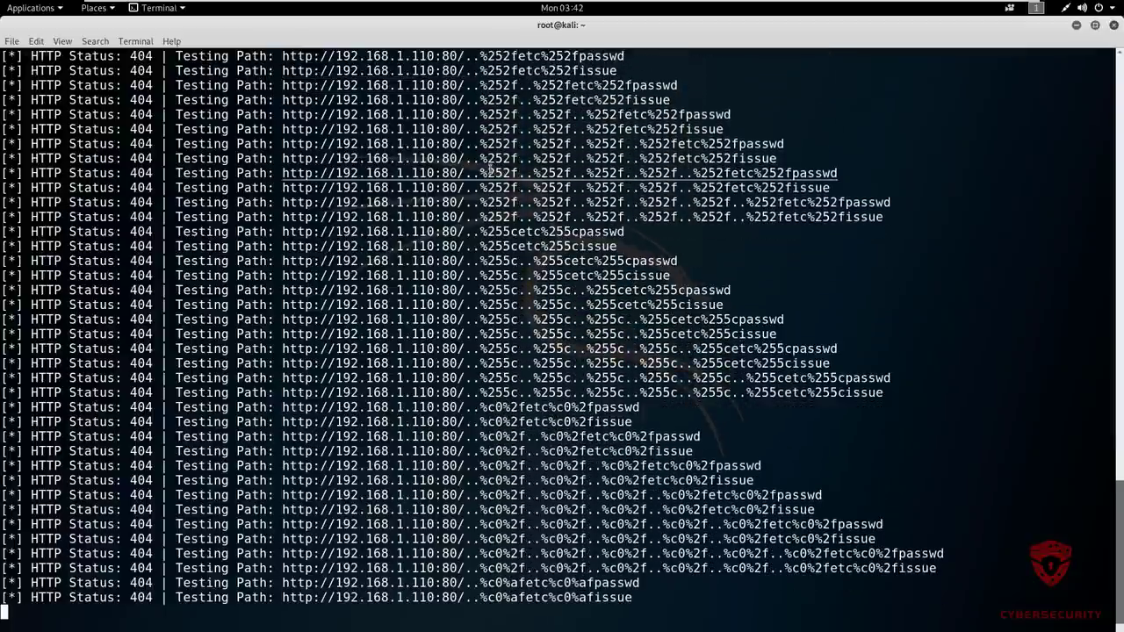
{"action": "scroll", "scroll_direction": "down", "scroll_amount": 3}
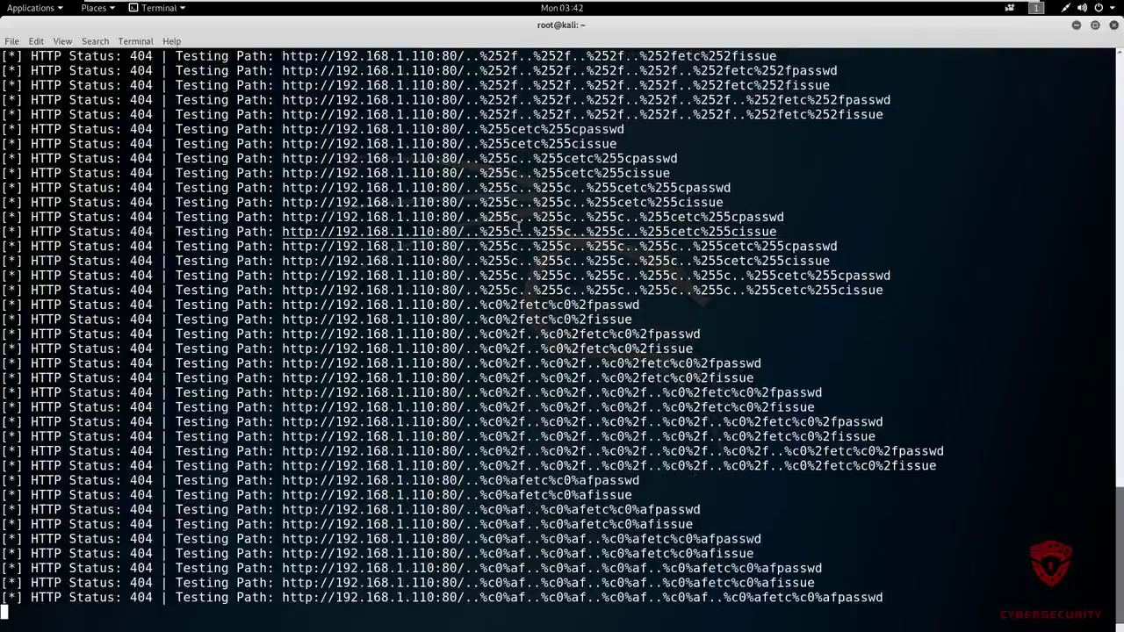
{"action": "scroll", "scroll_direction": "down", "scroll_amount": 3}
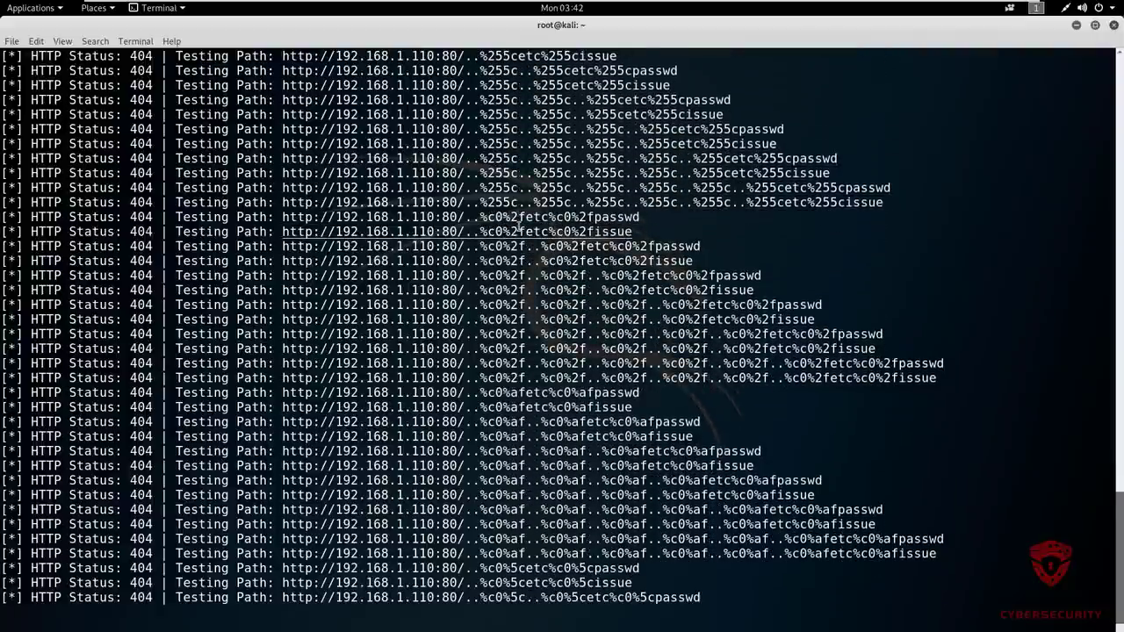
{"action": "scroll", "scroll_direction": "down", "scroll_amount": 3}
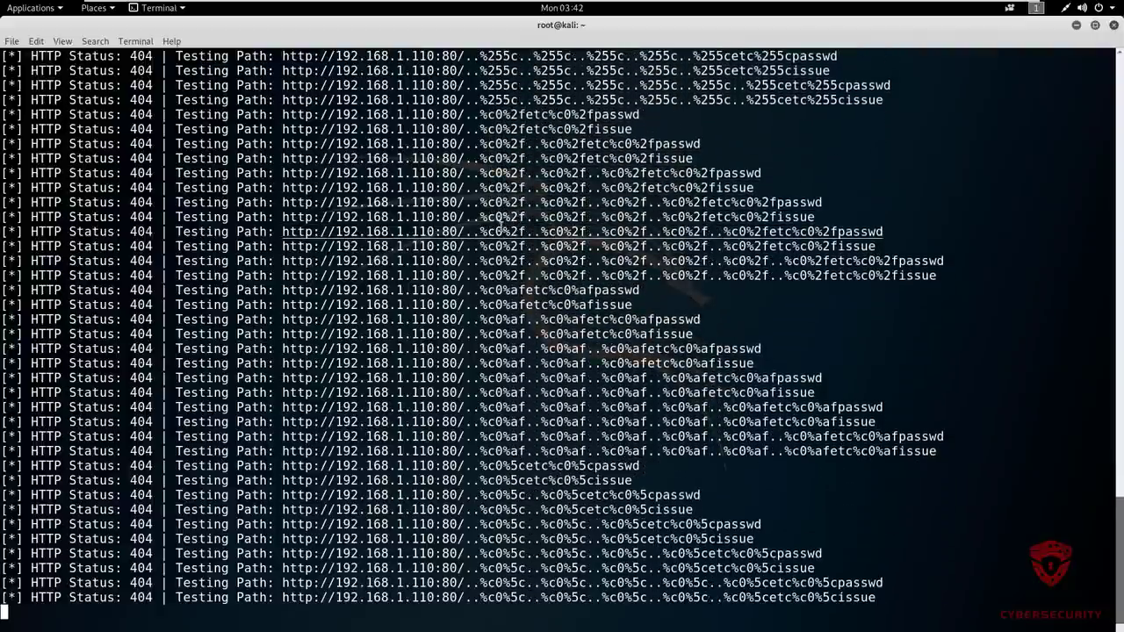
{"action": "scroll", "scroll_direction": "down", "scroll_amount": 3}
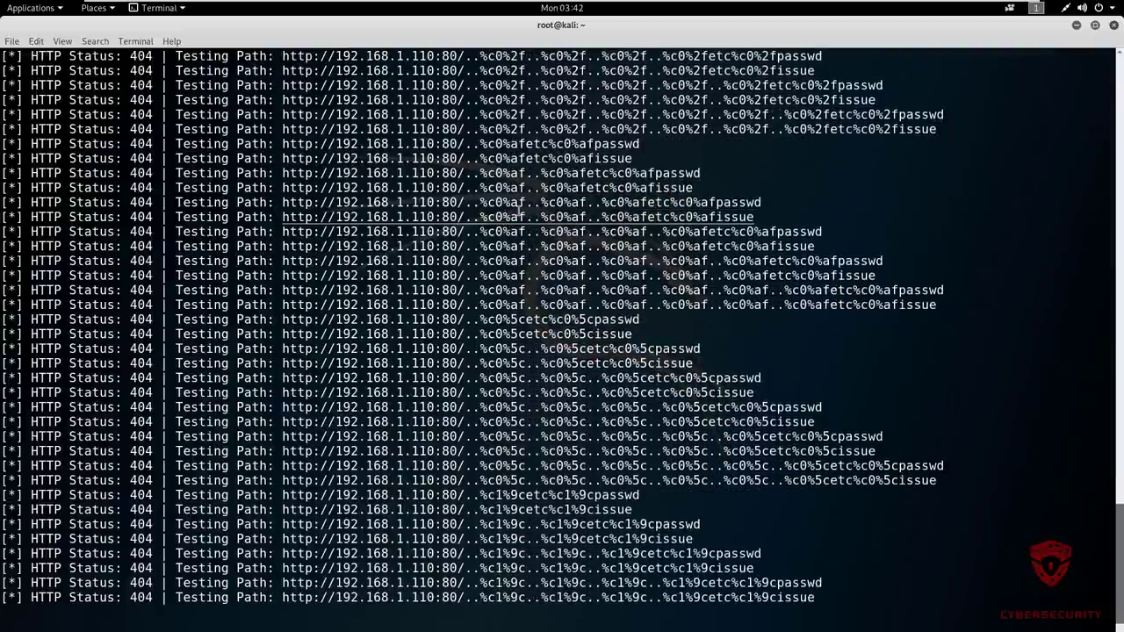
{"action": "scroll", "scroll_direction": "down", "scroll_amount": 3}
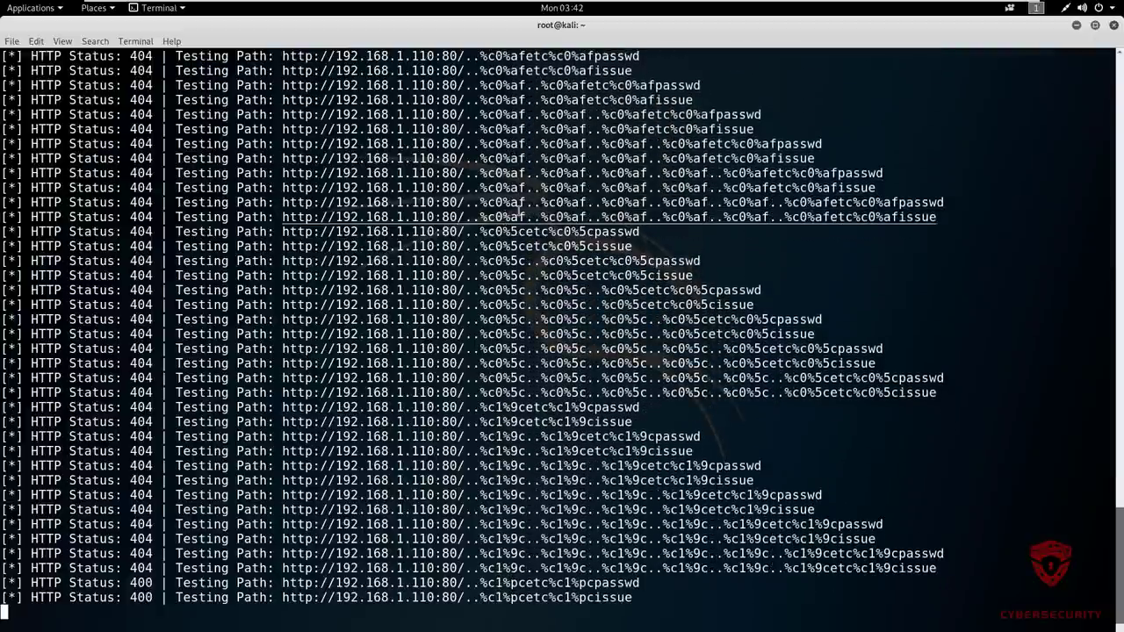
{"action": "scroll", "scroll_direction": "down", "scroll_amount": 3}
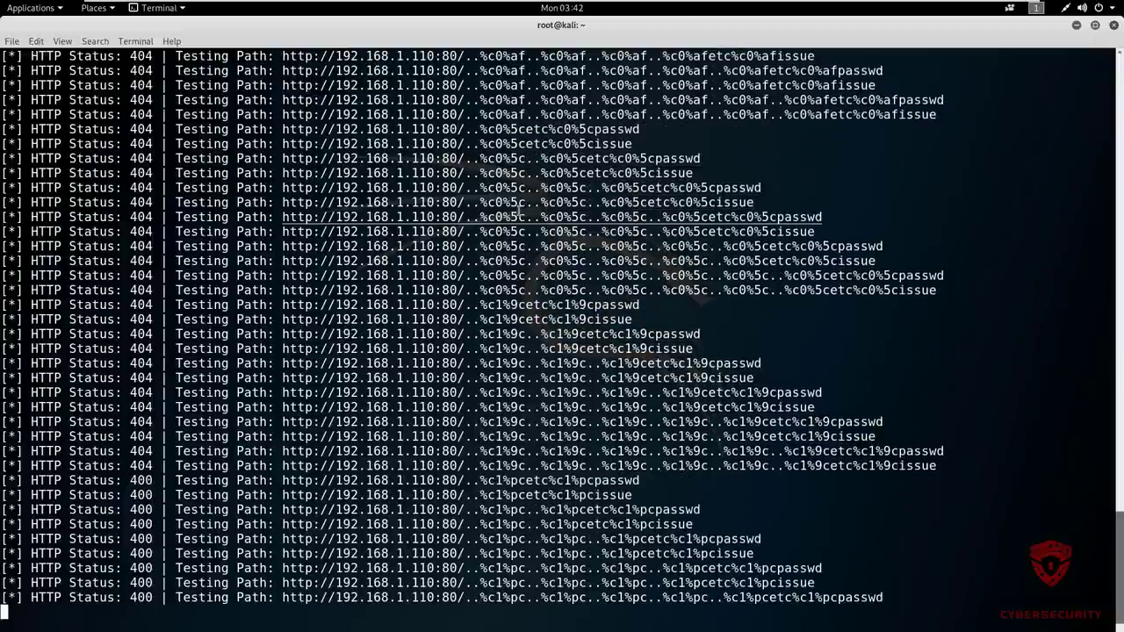
{"action": "scroll", "scroll_direction": "down", "scroll_amount": 3}
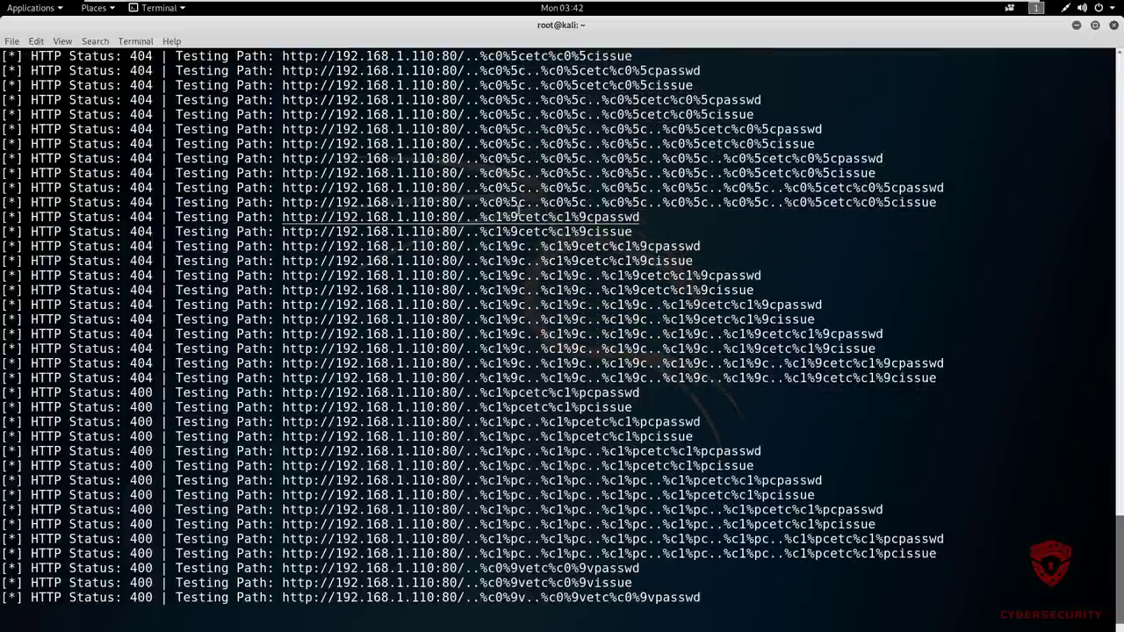
{"action": "scroll", "scroll_direction": "down", "scroll_amount": 3}
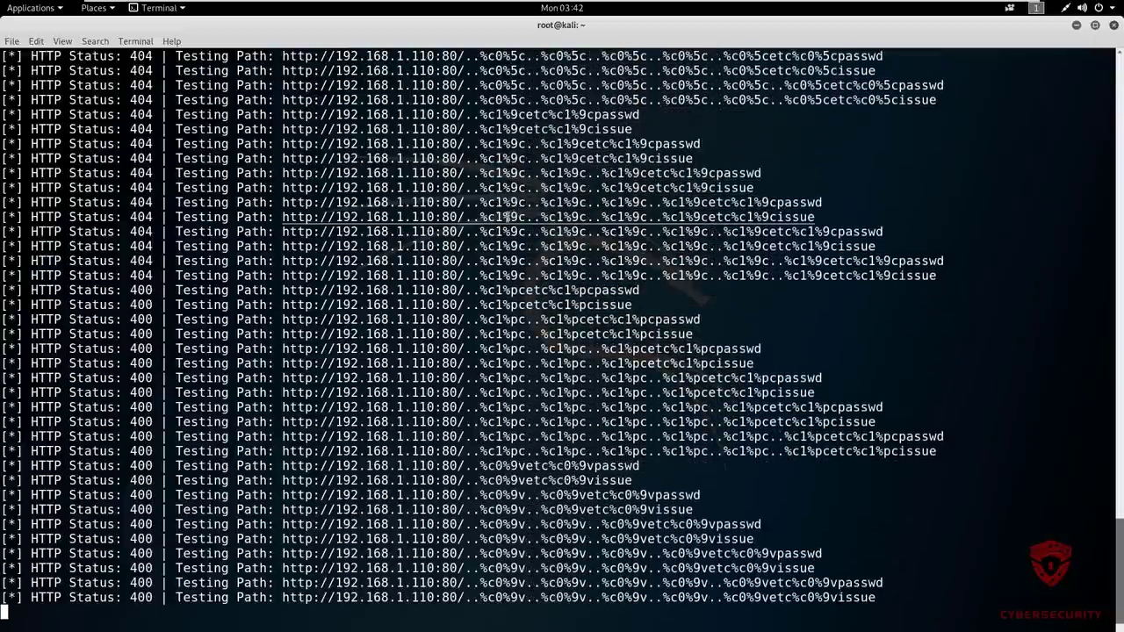
{"action": "scroll", "scroll_direction": "down", "scroll_amount": 3}
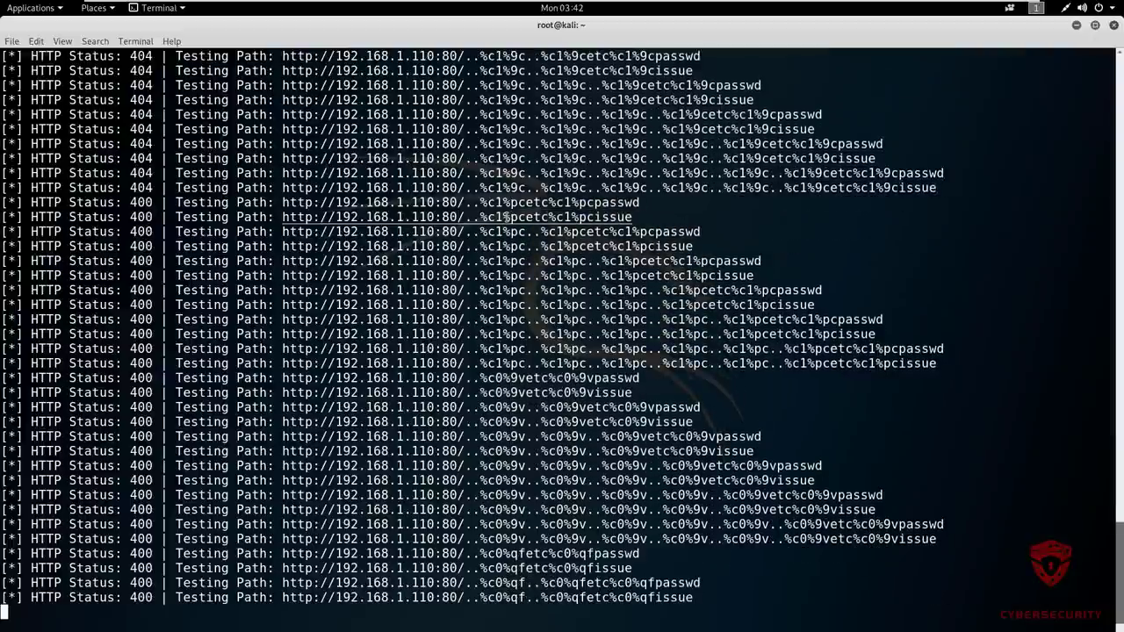
{"action": "scroll", "scroll_direction": "down", "scroll_amount": 3}
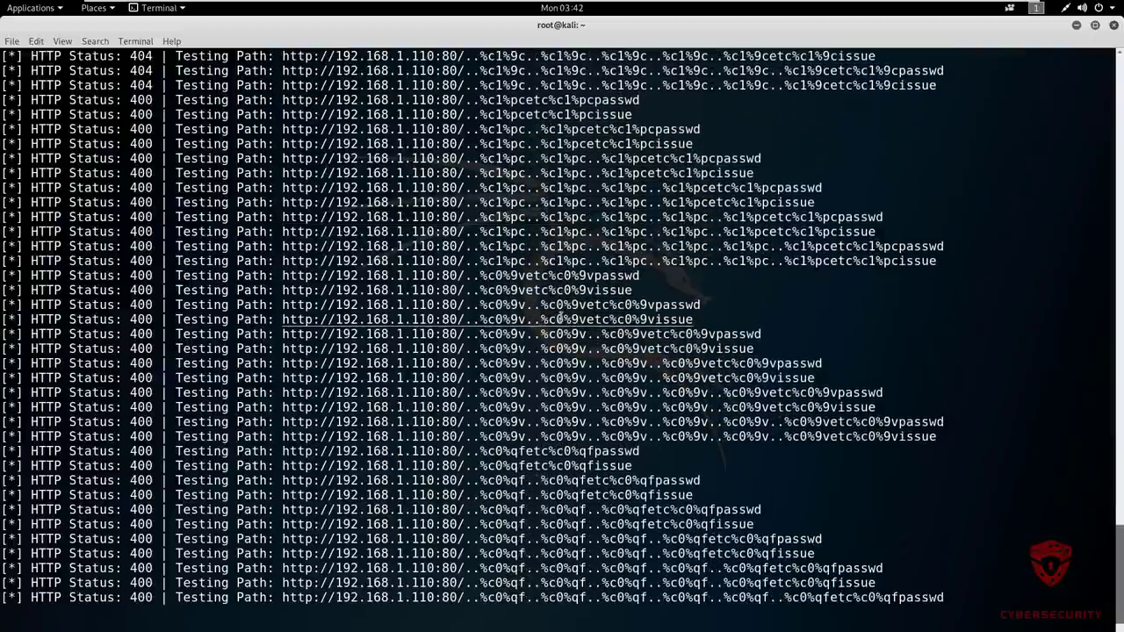
{"action": "scroll", "scroll_direction": "down", "scroll_amount": 3}
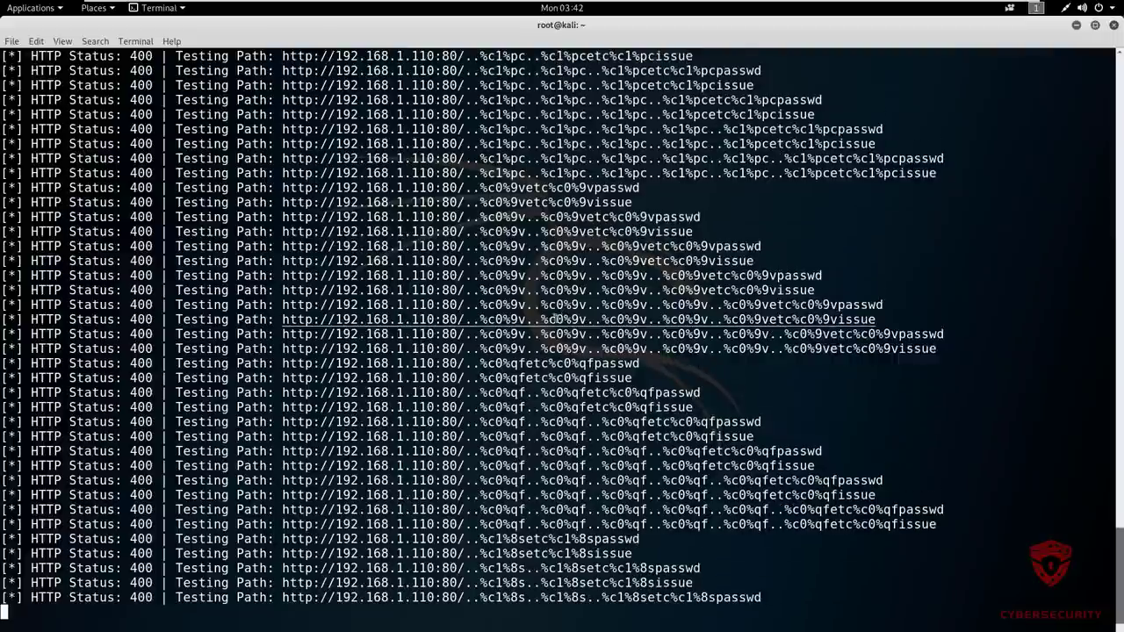
{"action": "scroll", "scroll_direction": "down", "scroll_amount": 3}
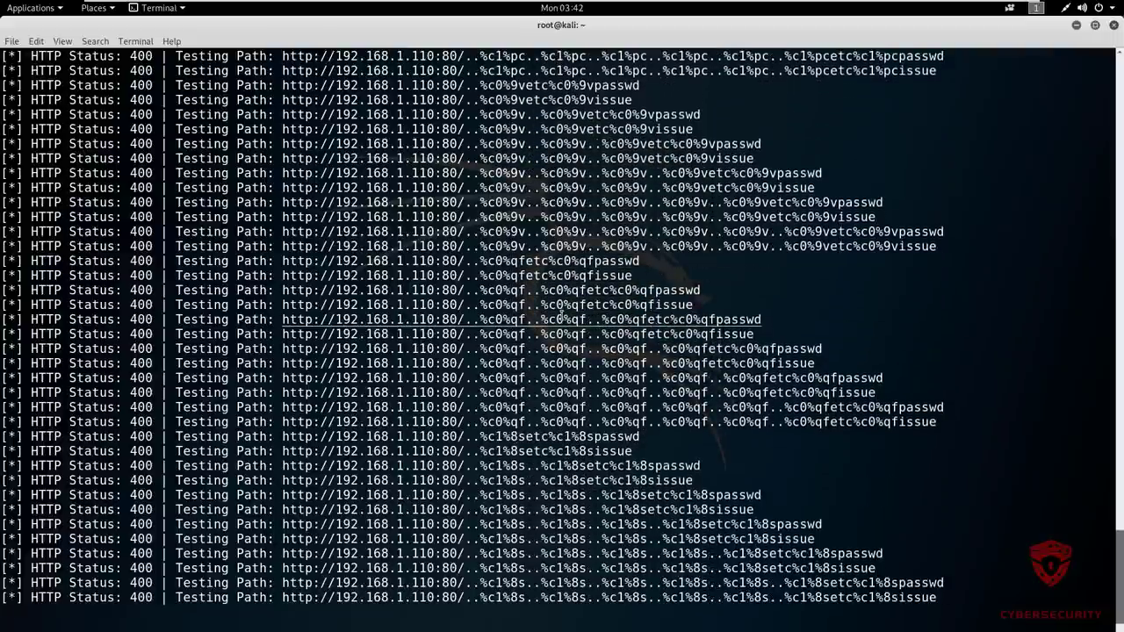
{"action": "scroll", "scroll_direction": "down", "scroll_amount": 3}
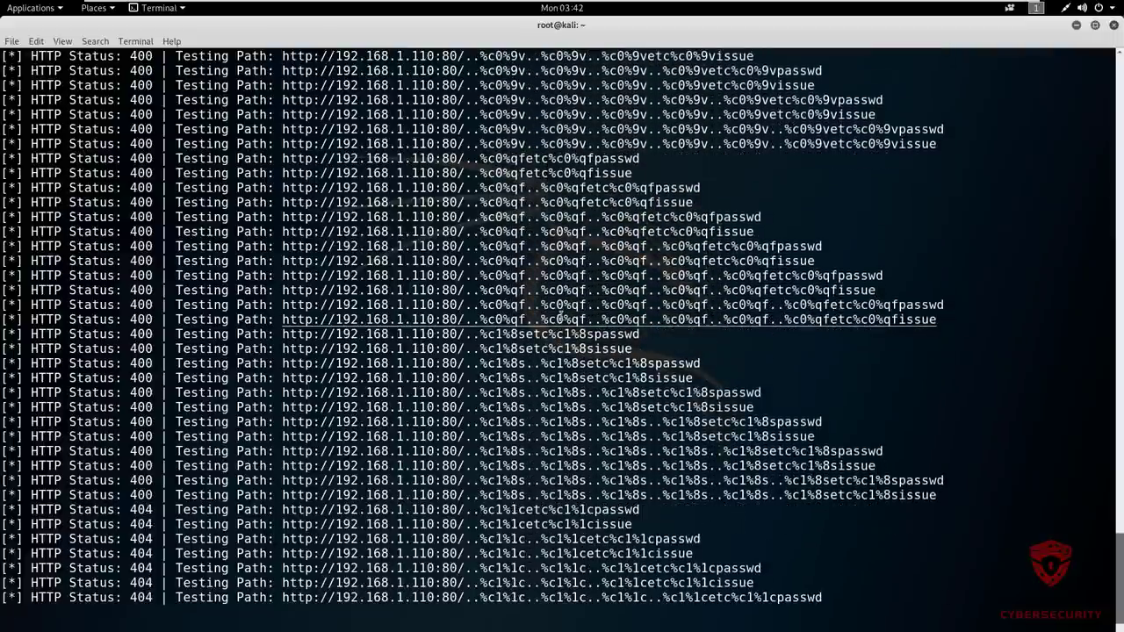
{"action": "scroll", "scroll_direction": "down", "scroll_amount": 3}
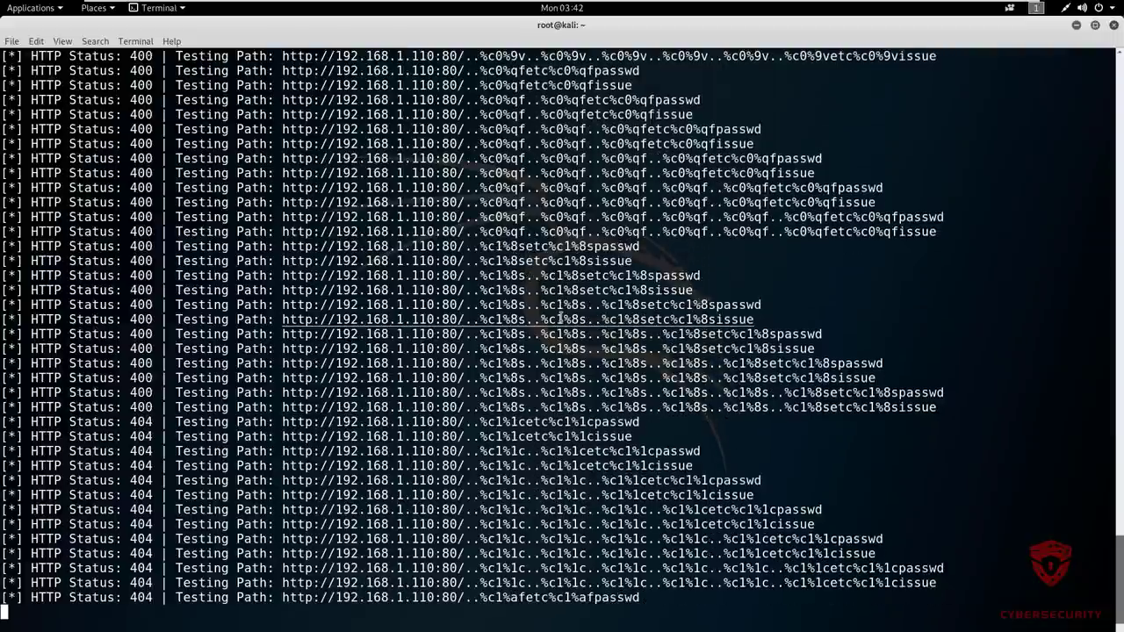
{"action": "scroll", "scroll_direction": "down", "scroll_amount": 3}
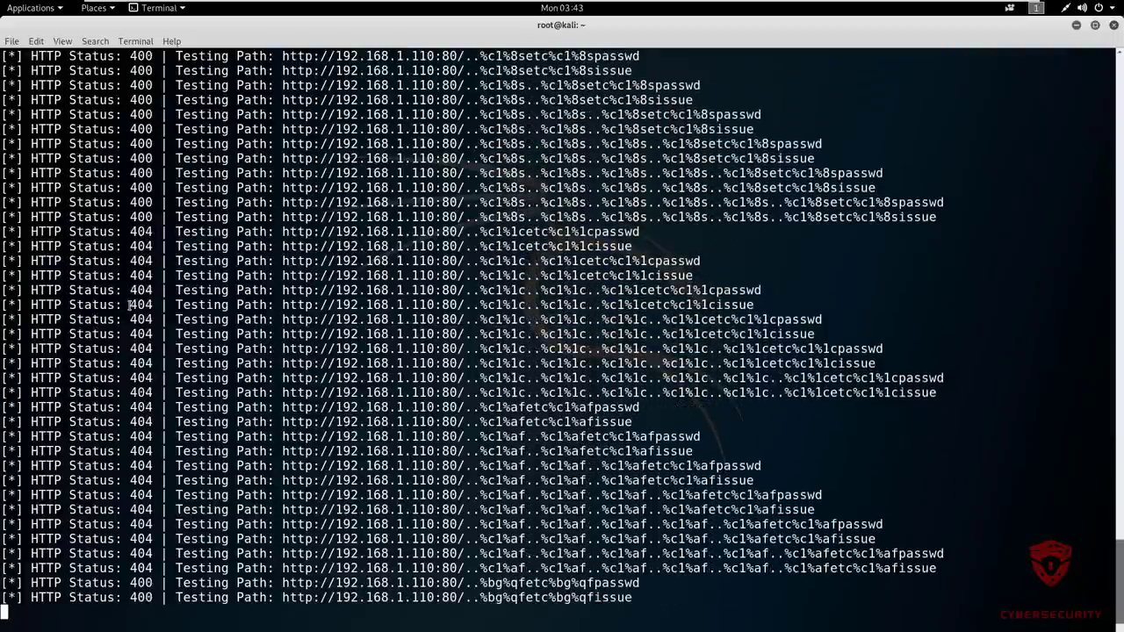
Scroll past %u2215, %uF025 and %f8%80%80%80%af results to the %00 null-byte probes
{"action": "scroll", "scroll_direction": "down", "scroll_amount": 3}
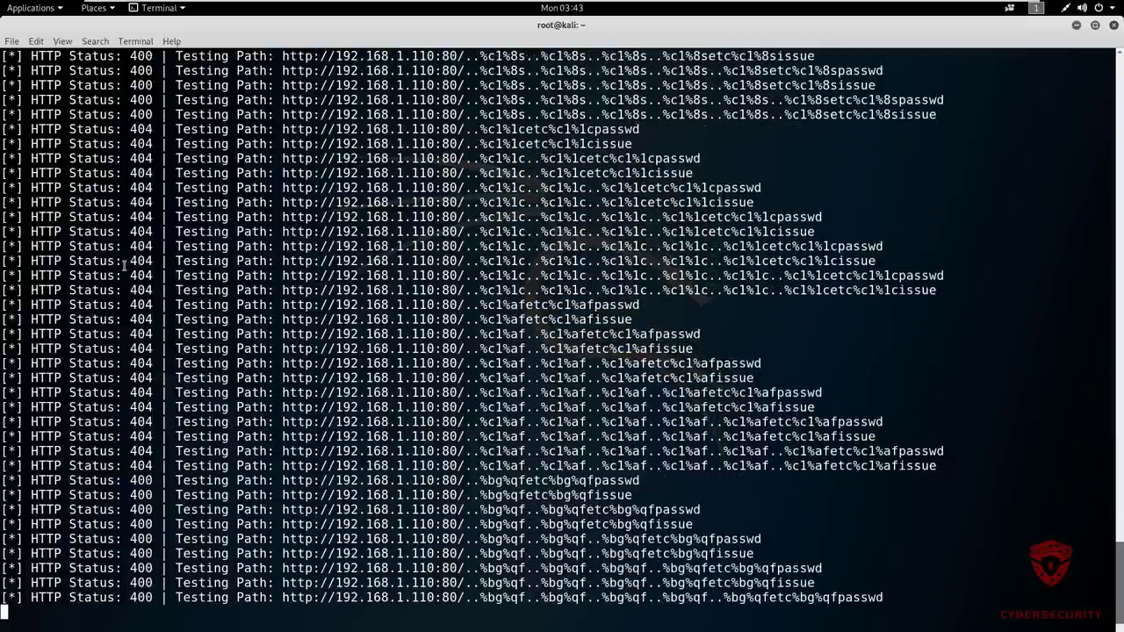
{"action": "scroll", "scroll_direction": "down", "scroll_amount": 3}
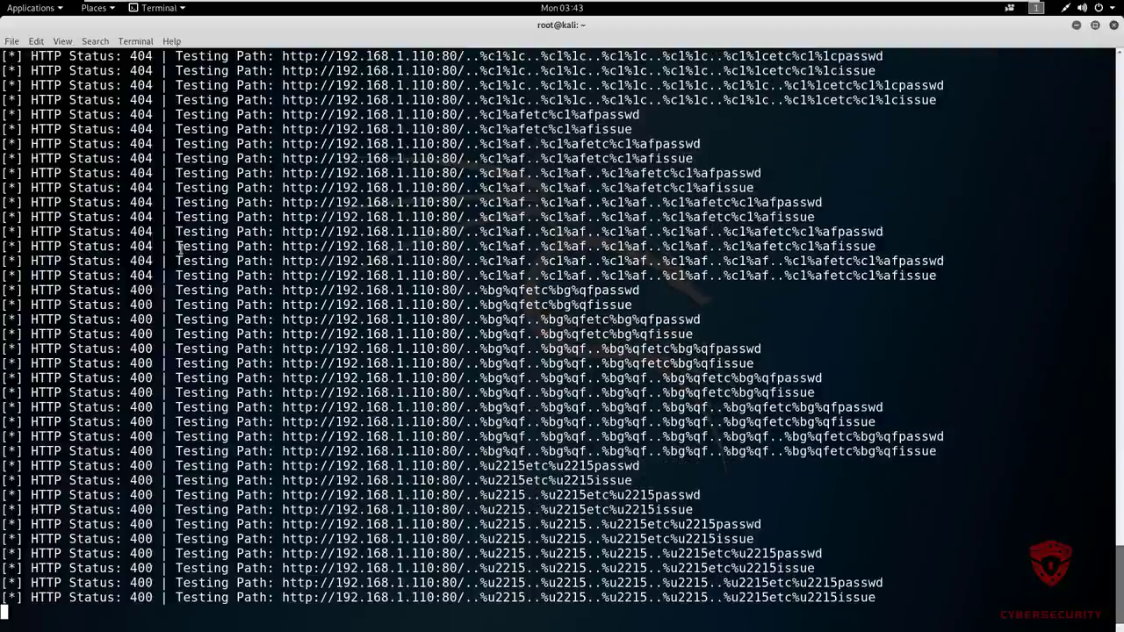
{"action": "scroll", "scroll_direction": "down", "scroll_amount": 3}
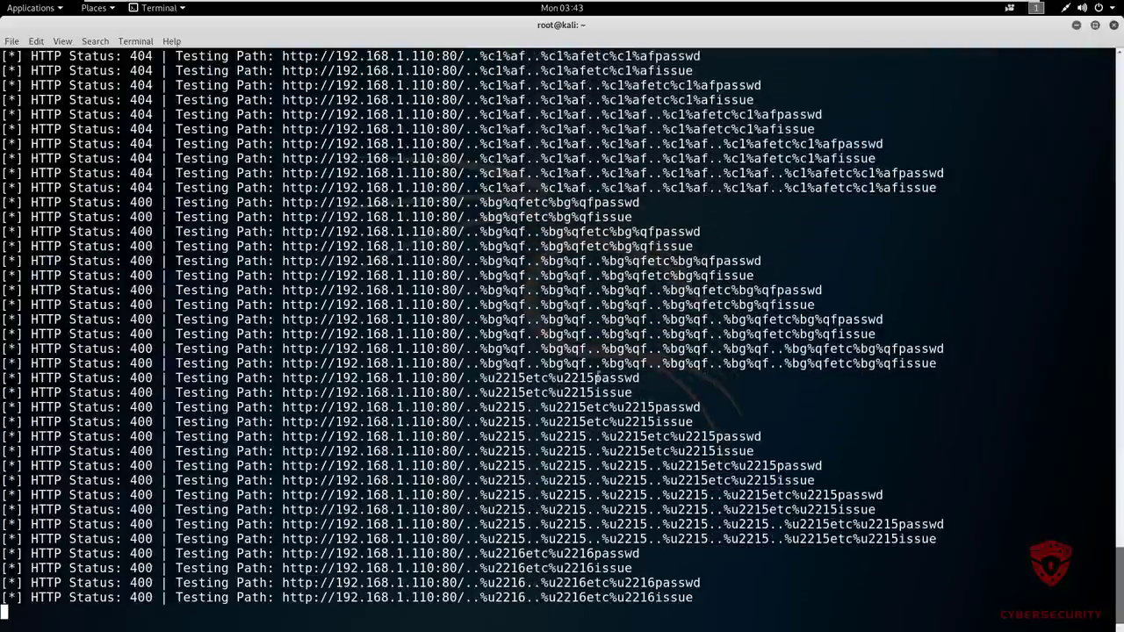
{"action": "scroll", "scroll_direction": "down", "scroll_amount": 3}
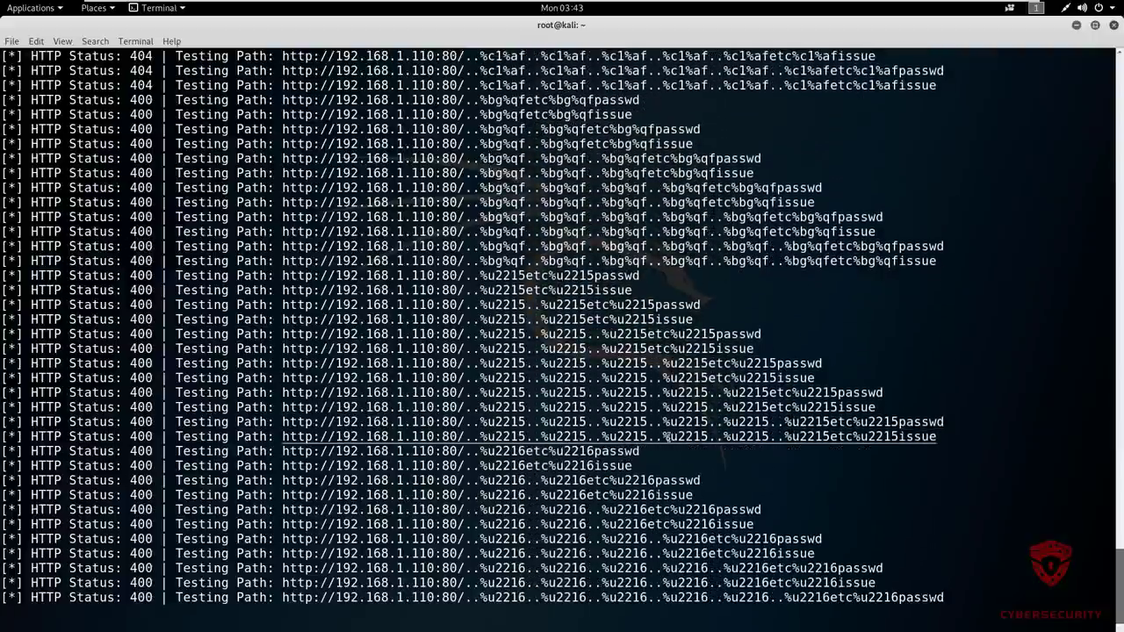
{"action": "scroll", "scroll_direction": "down", "scroll_amount": 3}
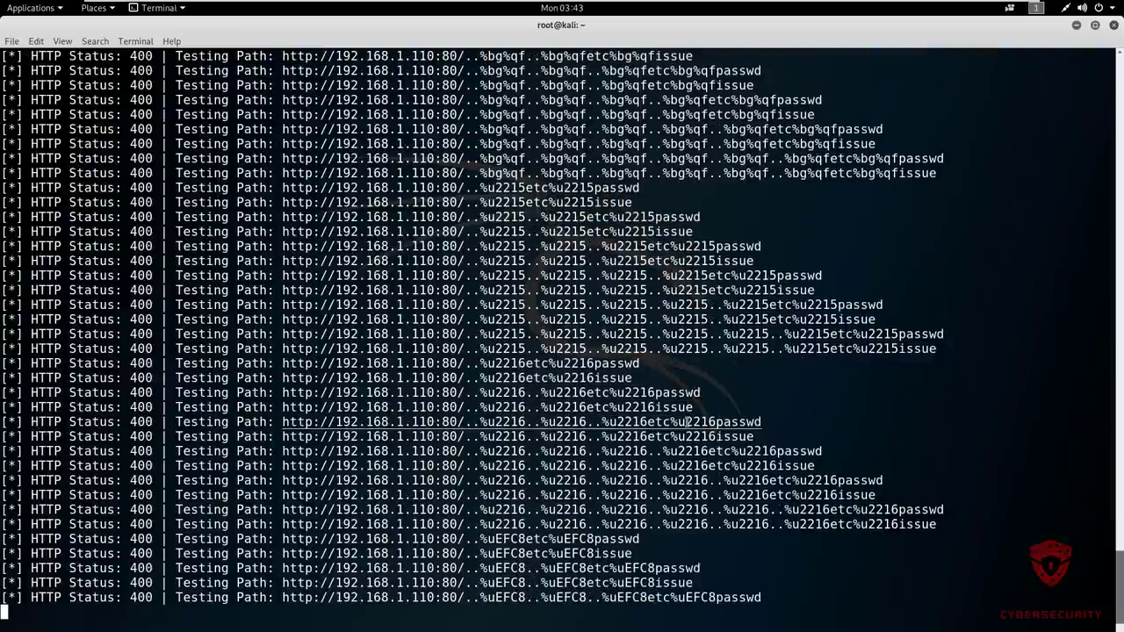
{"action": "scroll", "scroll_direction": "down", "scroll_amount": 3}
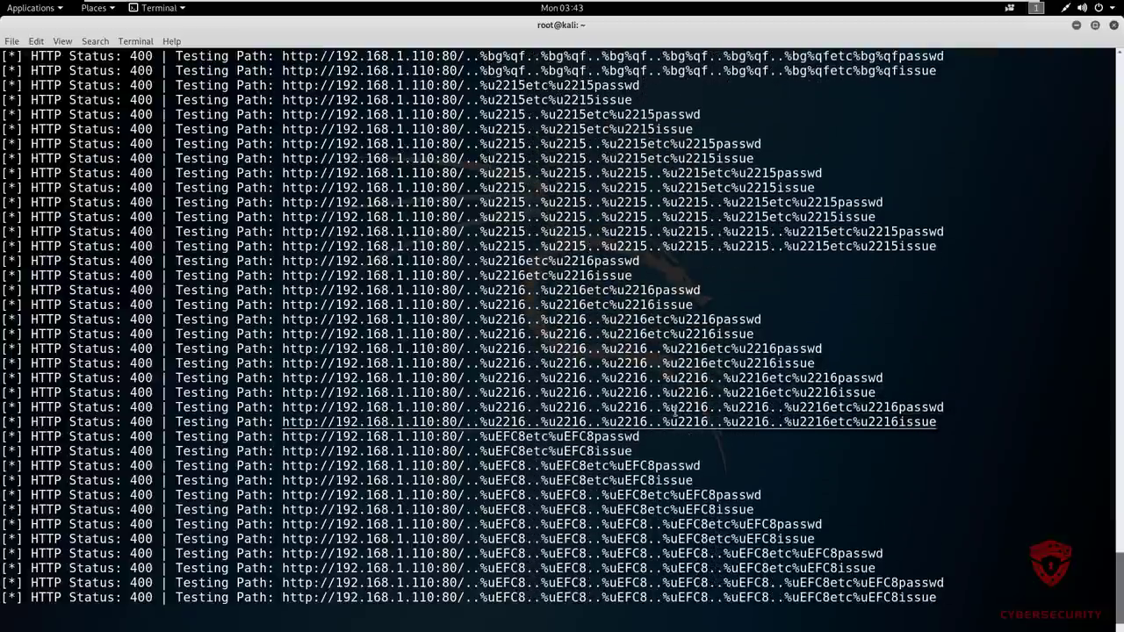
{"action": "scroll", "scroll_direction": "down", "scroll_amount": 3}
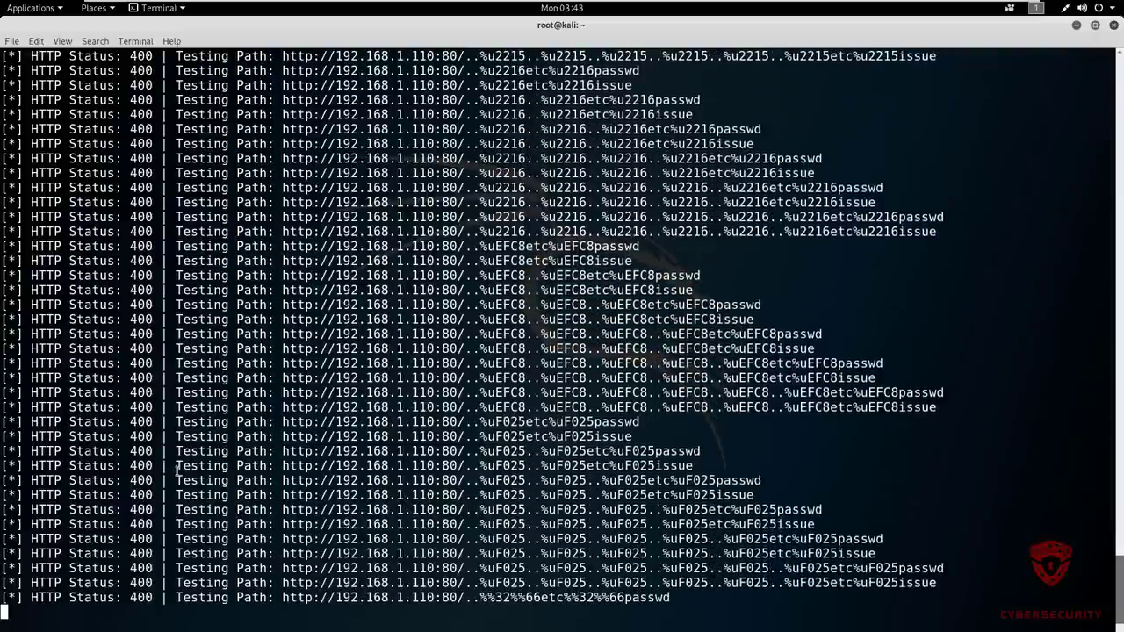
{"action": "scroll", "scroll_direction": "down", "scroll_amount": 3}
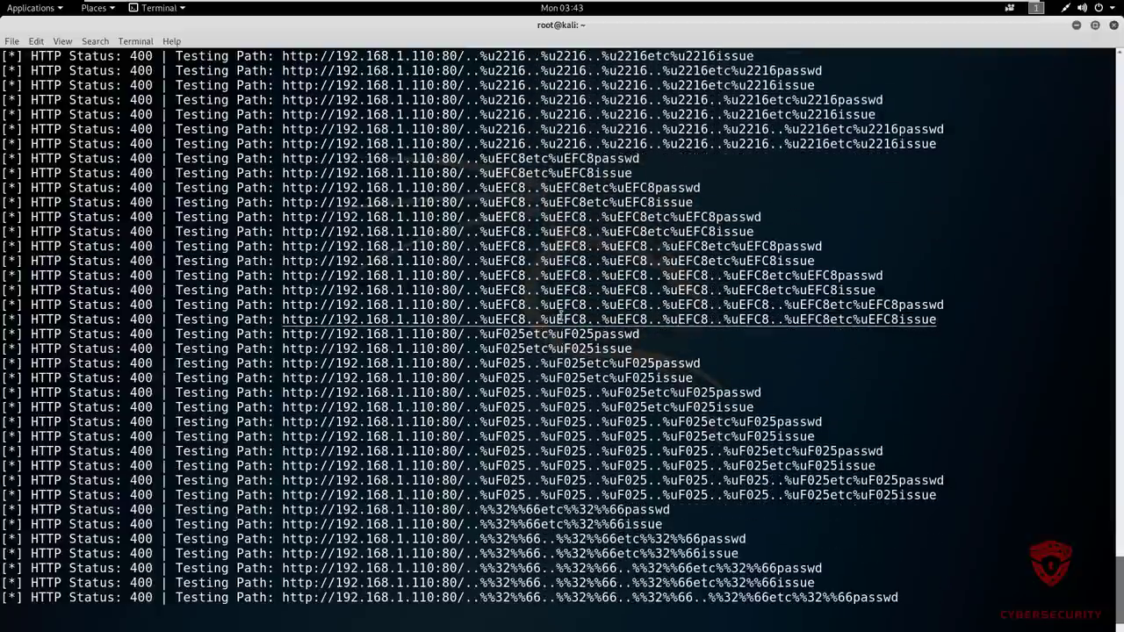
{"action": "scroll", "scroll_direction": "down", "scroll_amount": 3}
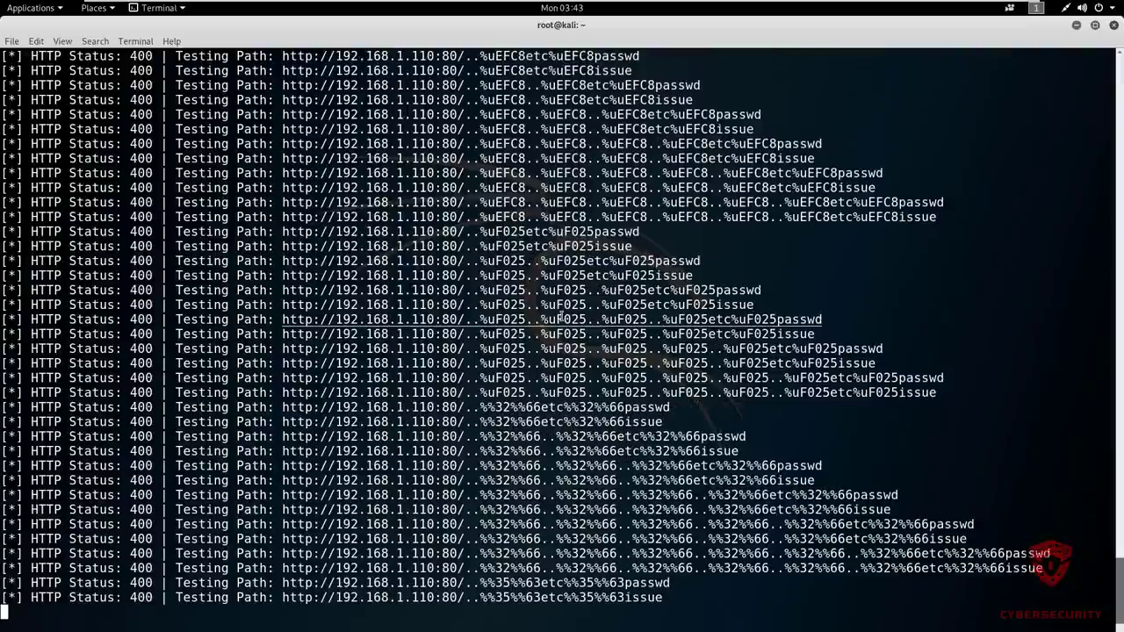
{"action": "scroll", "scroll_direction": "down", "scroll_amount": 3}
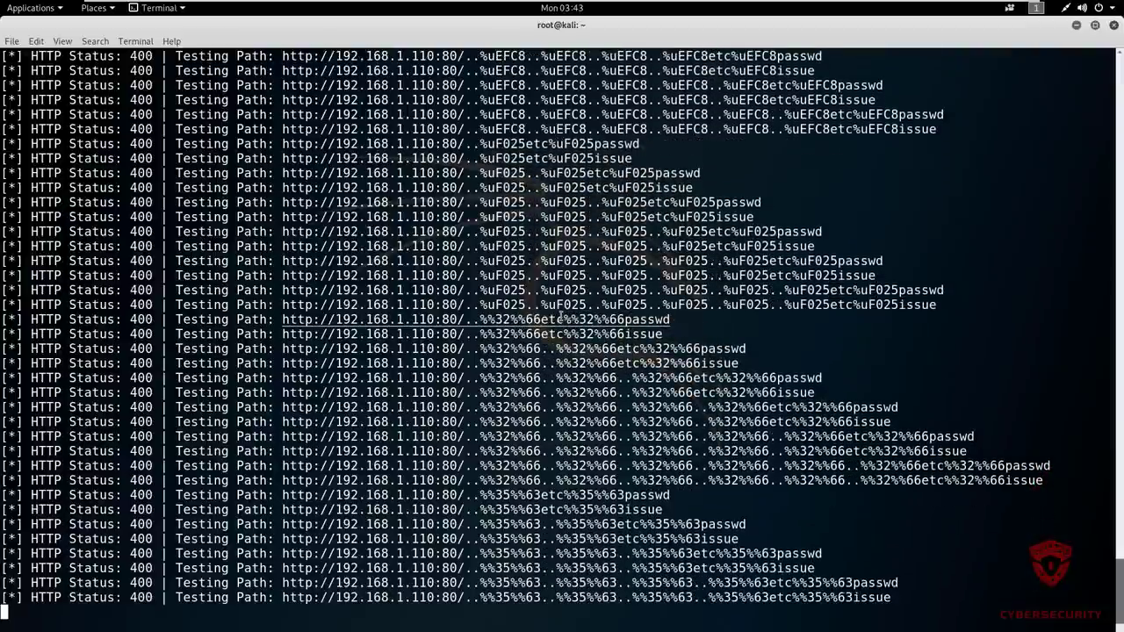
{"action": "scroll", "scroll_direction": "down", "scroll_amount": 3}
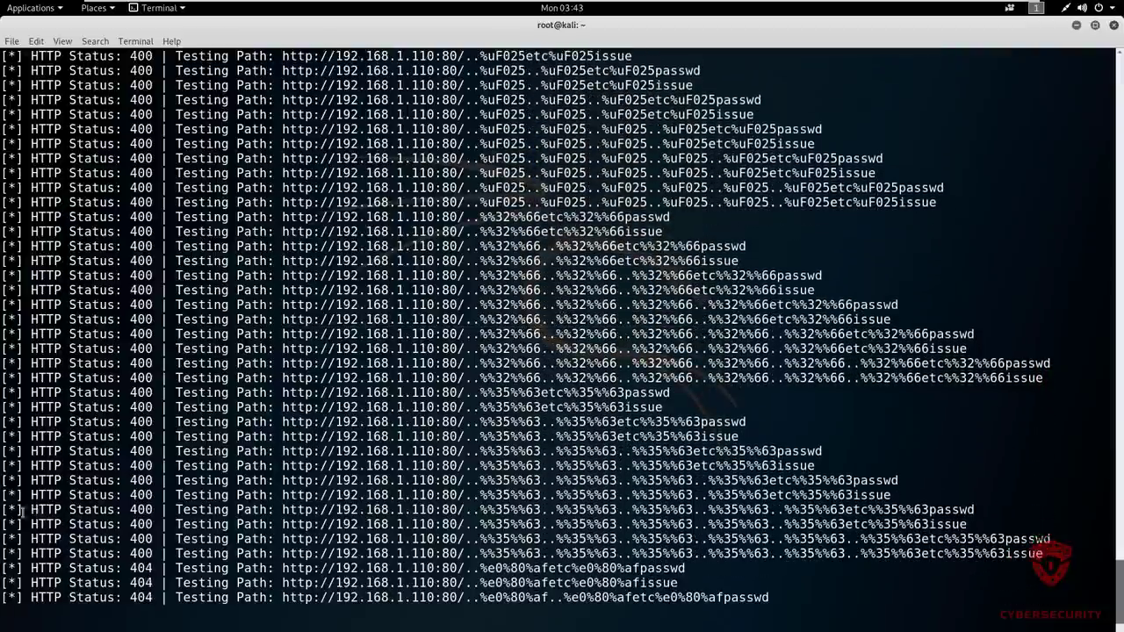
{"action": "scroll", "scroll_direction": "down", "scroll_amount": 3}
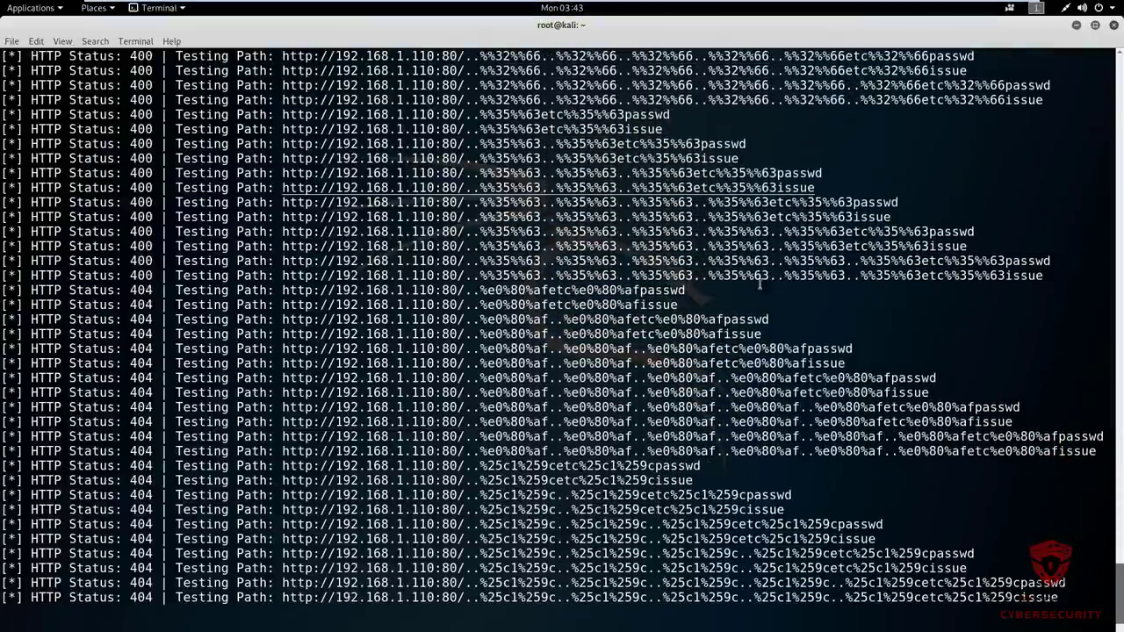
{"action": "scroll", "scroll_direction": "down", "scroll_amount": 3}
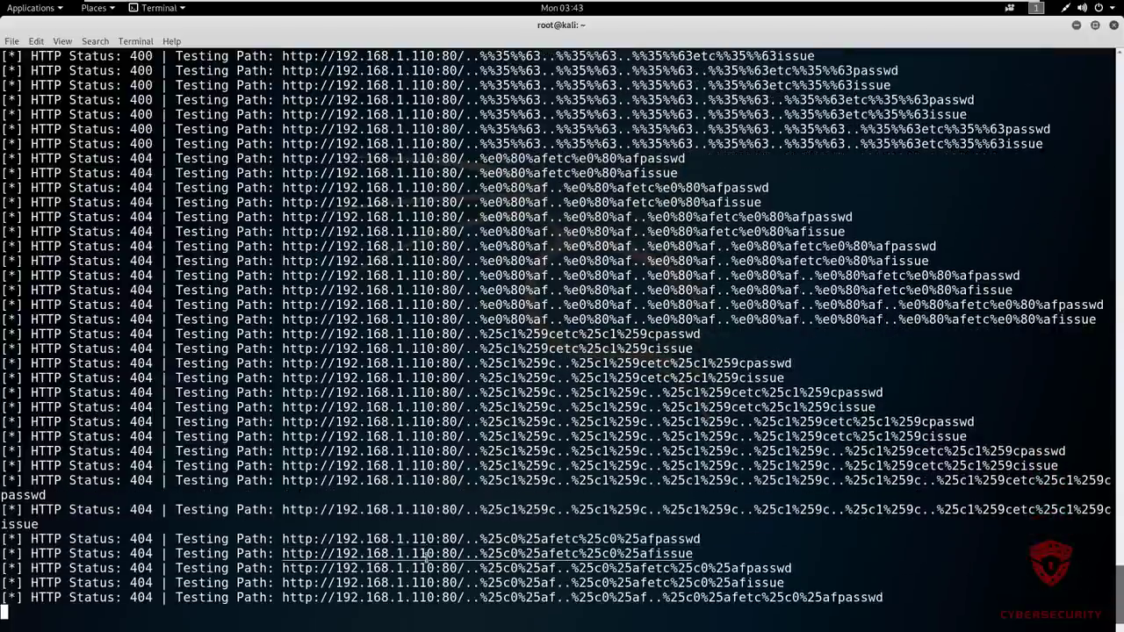
{"action": "scroll", "scroll_direction": "down", "scroll_amount": 3}
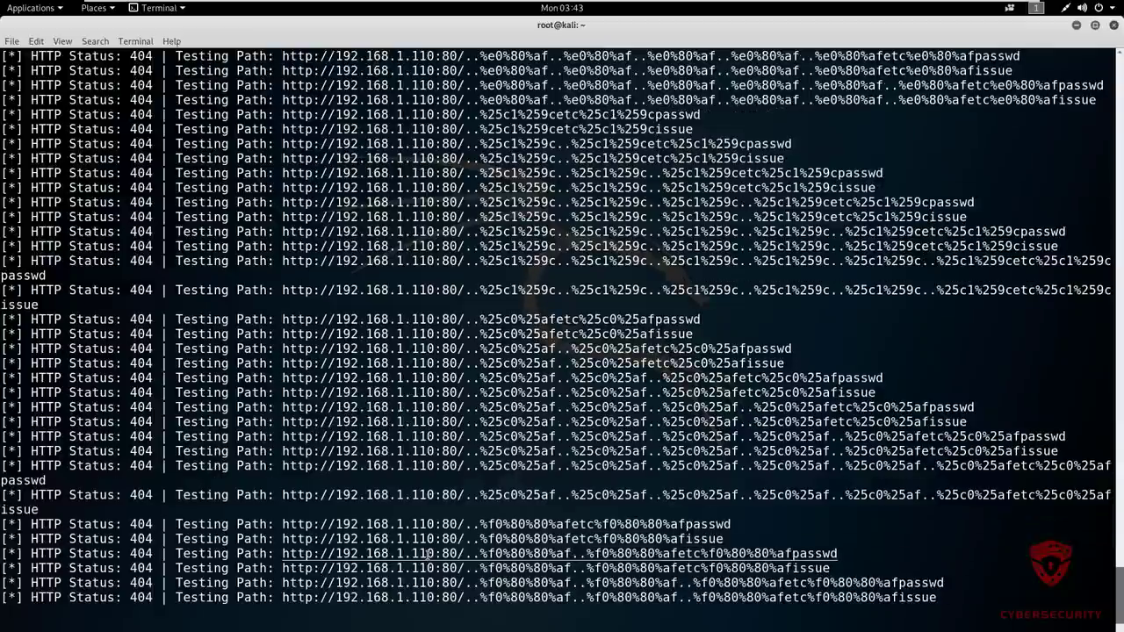
{"action": "scroll", "scroll_direction": "down", "scroll_amount": 3}
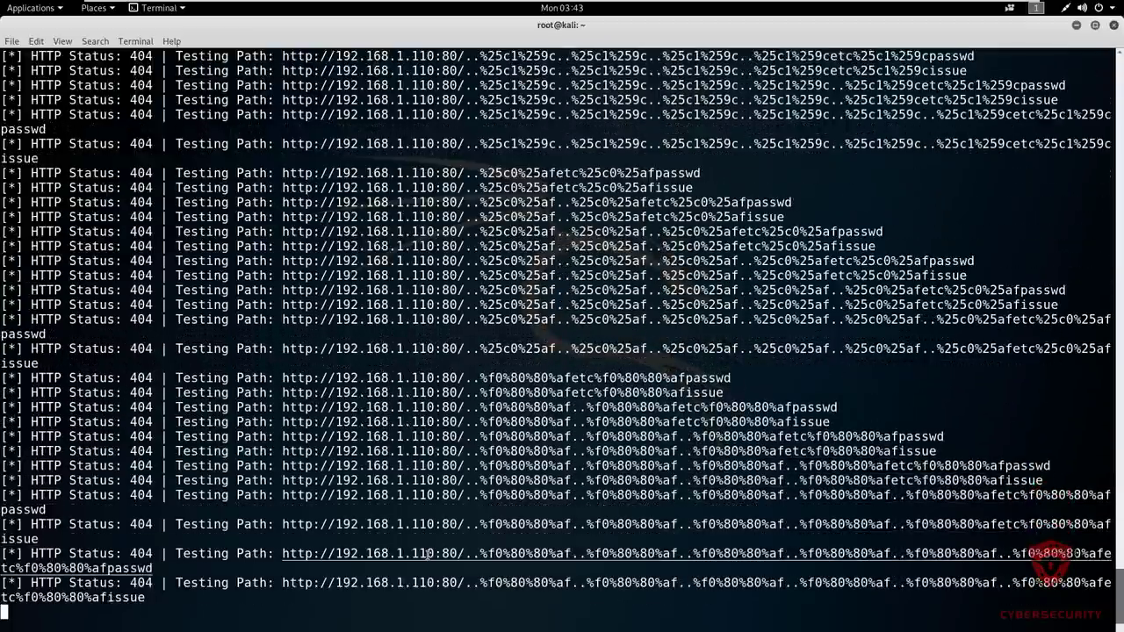
{"action": "scroll", "scroll_direction": "down", "scroll_amount": 3}
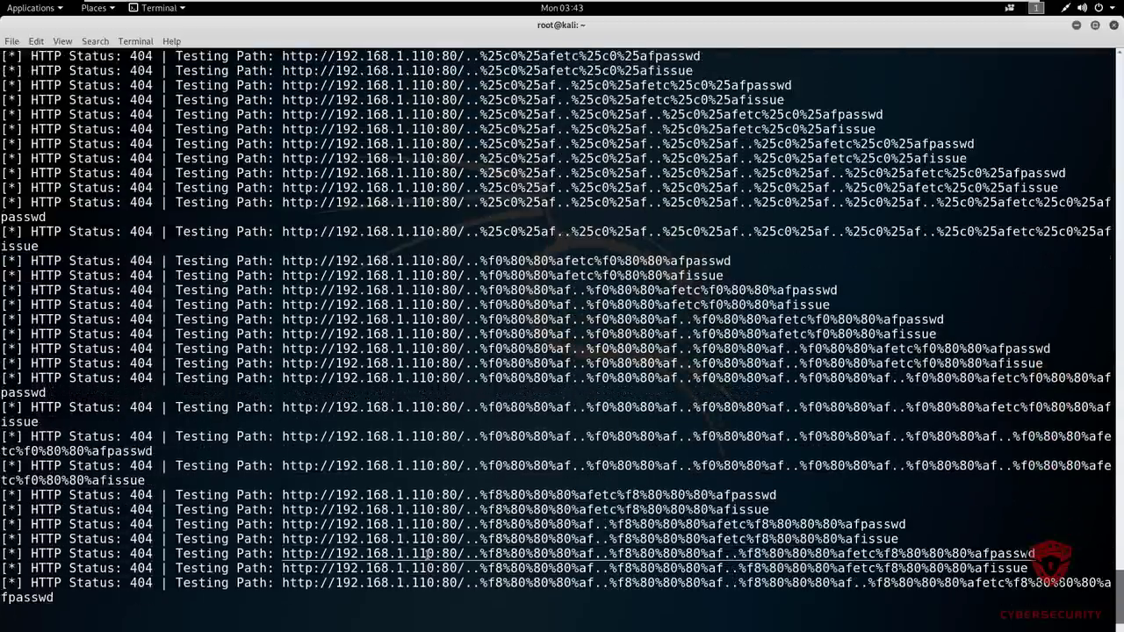
{"action": "scroll", "scroll_direction": "down", "scroll_amount": 3}
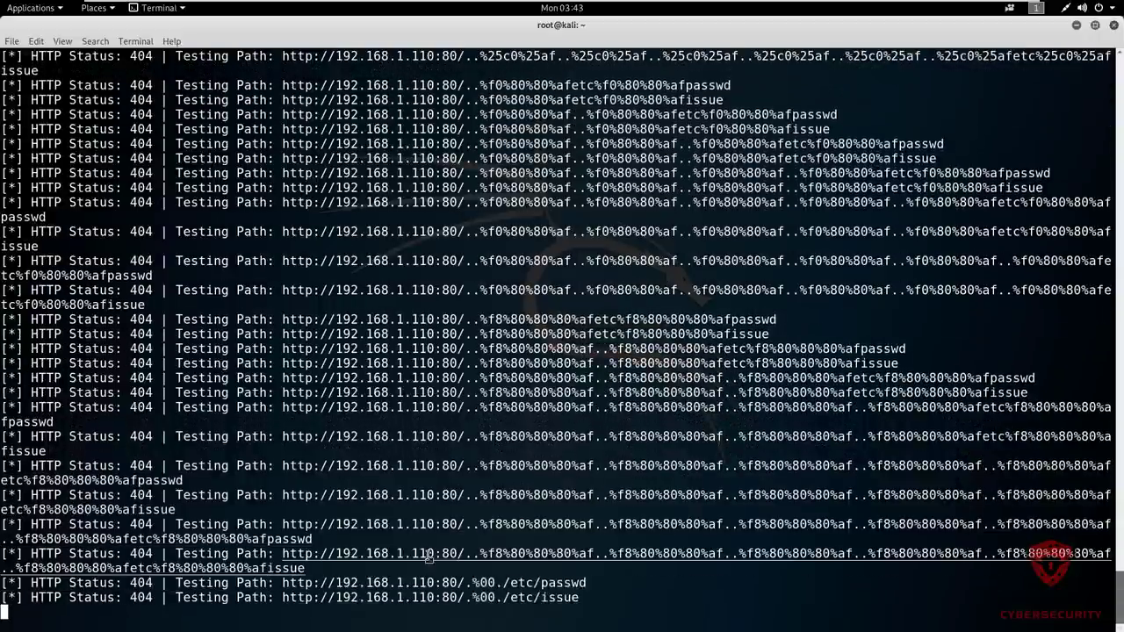
Scroll through %00 paths with %5C, %2f and 0x2f separators, all returning 404
{"action": "scroll", "scroll_direction": "down", "scroll_amount": 3}
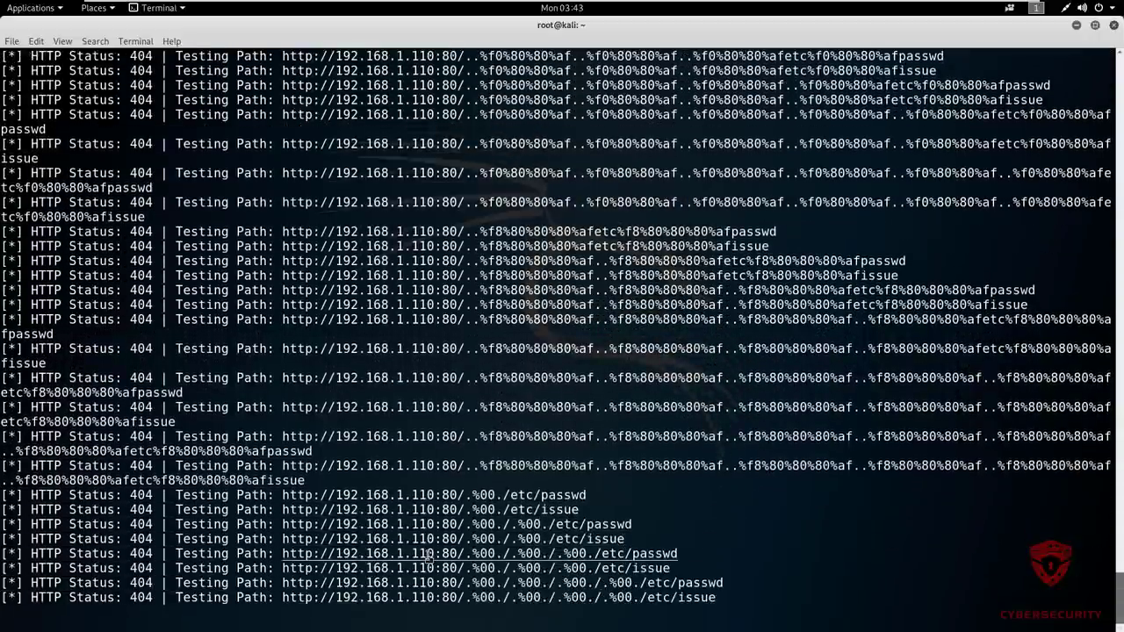
{"action": "scroll", "scroll_direction": "down", "scroll_amount": 3}
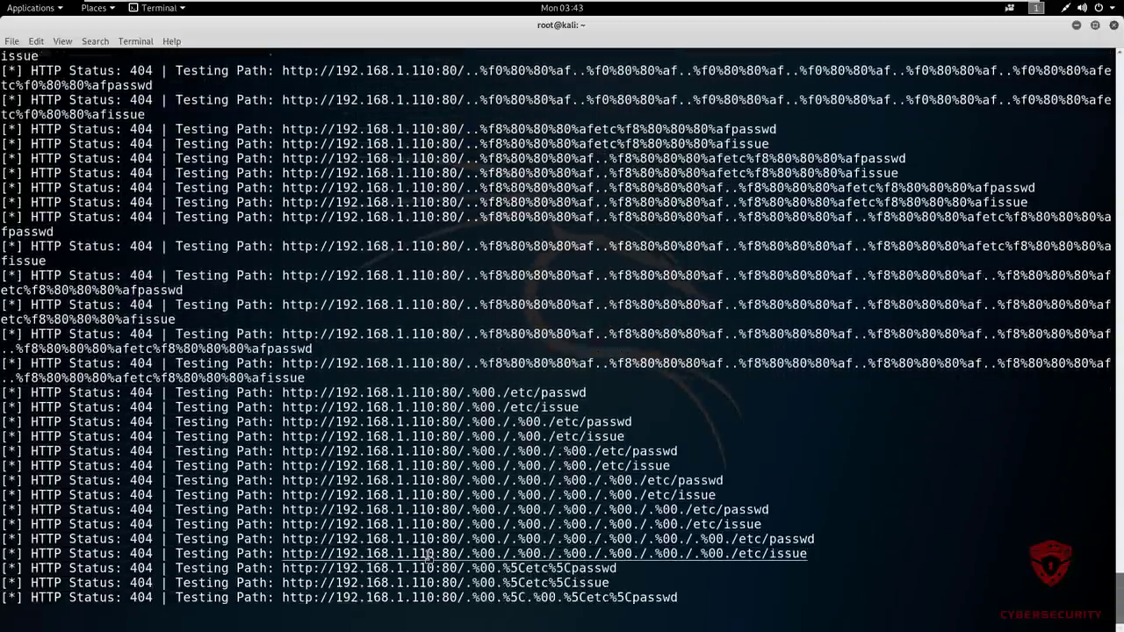
{"action": "scroll", "scroll_direction": "down", "scroll_amount": 3}
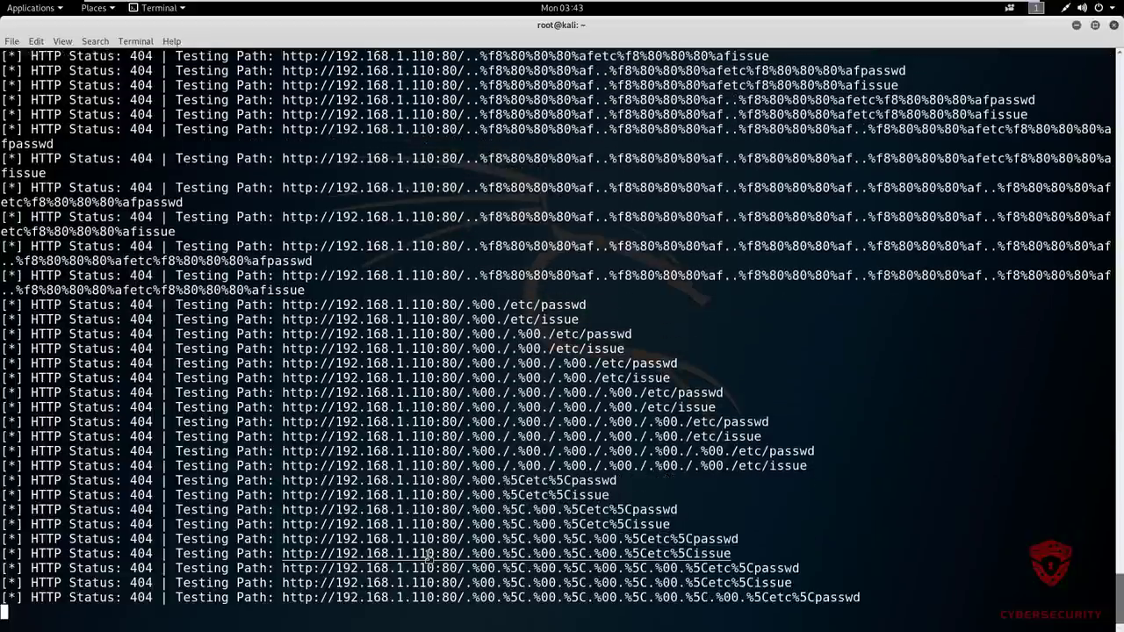
{"action": "scroll", "scroll_direction": "down", "scroll_amount": 3}
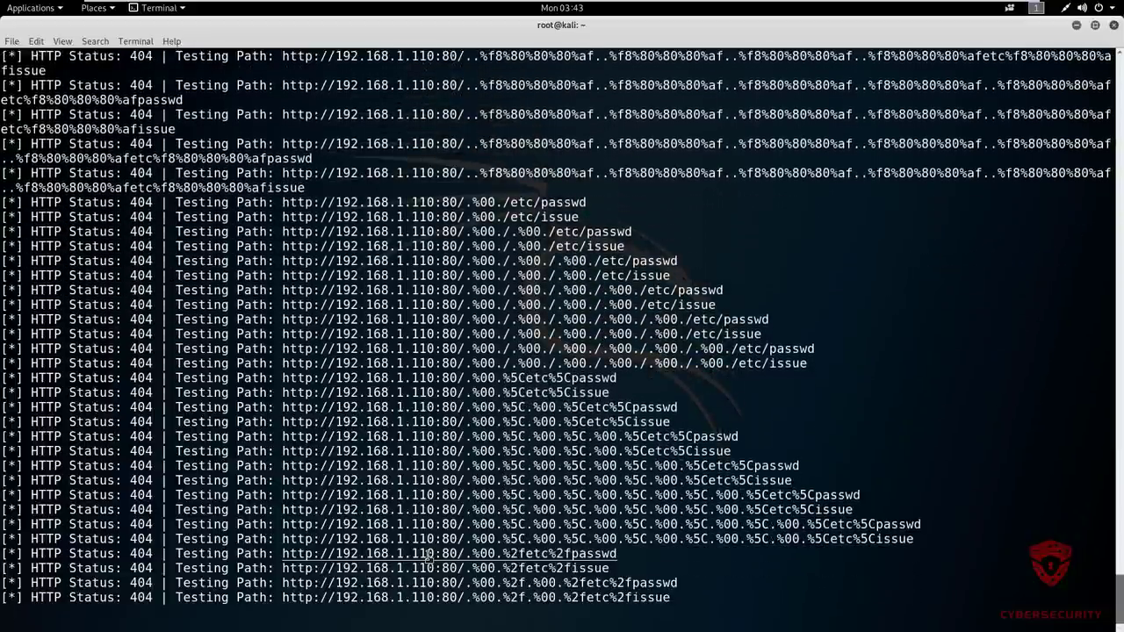
{"action": "scroll", "scroll_direction": "down", "scroll_amount": 3}
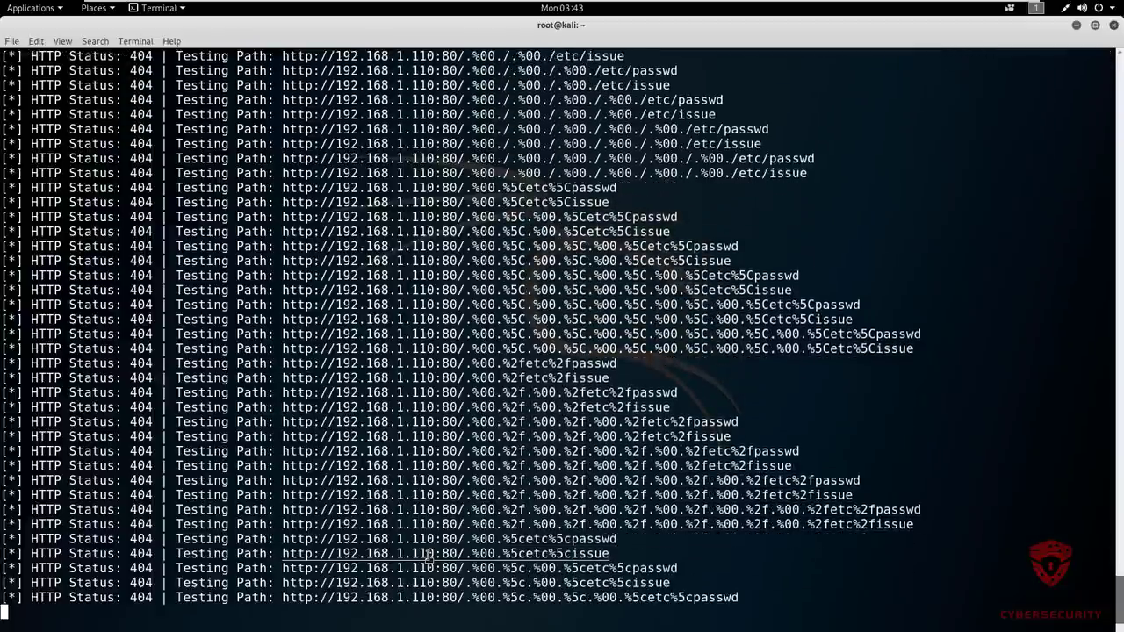
{"action": "scroll", "scroll_direction": "down", "scroll_amount": 3}
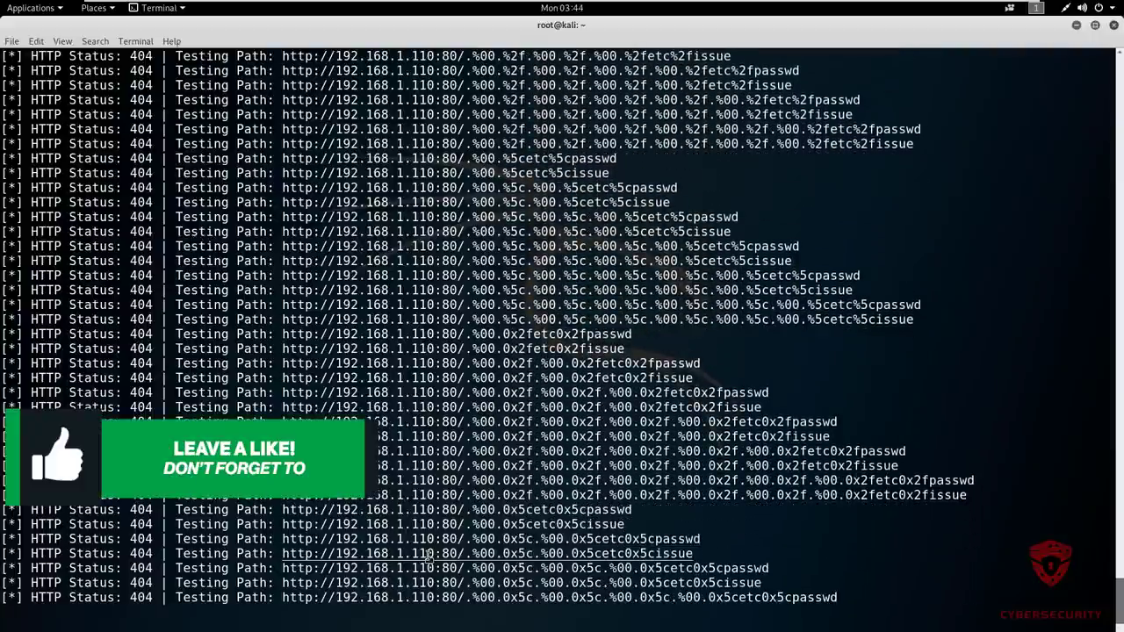
Scroll through 0x5c, %252f, %255c and %c0%2f null-byte results, all 404
{"action": "scroll", "scroll_direction": "down", "scroll_amount": 3}
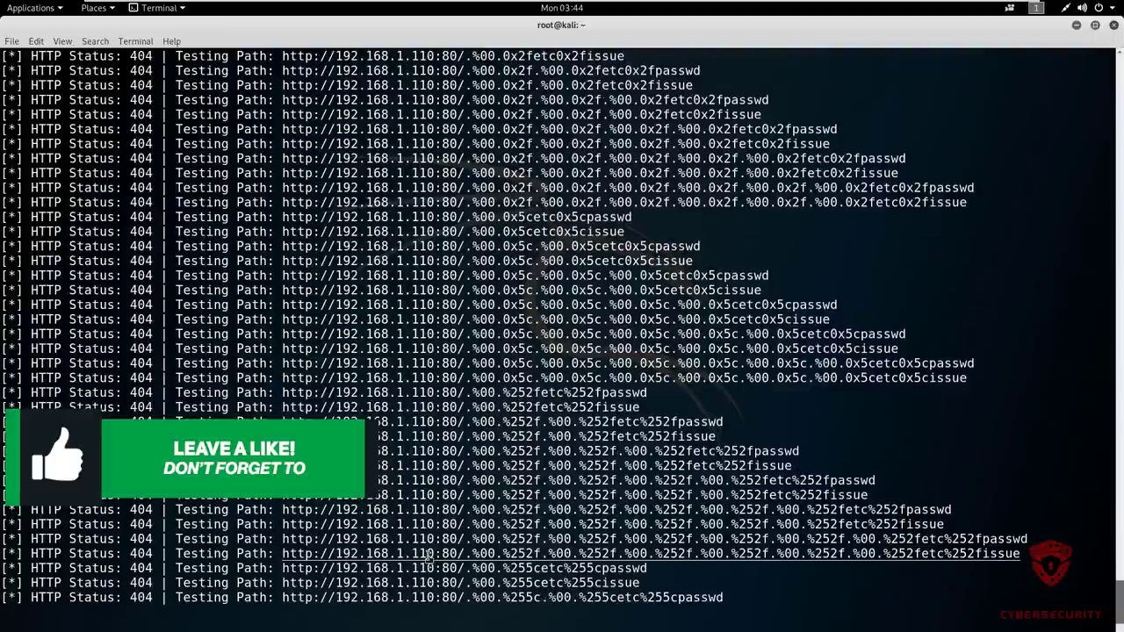
{"action": "scroll", "scroll_direction": "down", "scroll_amount": 3}
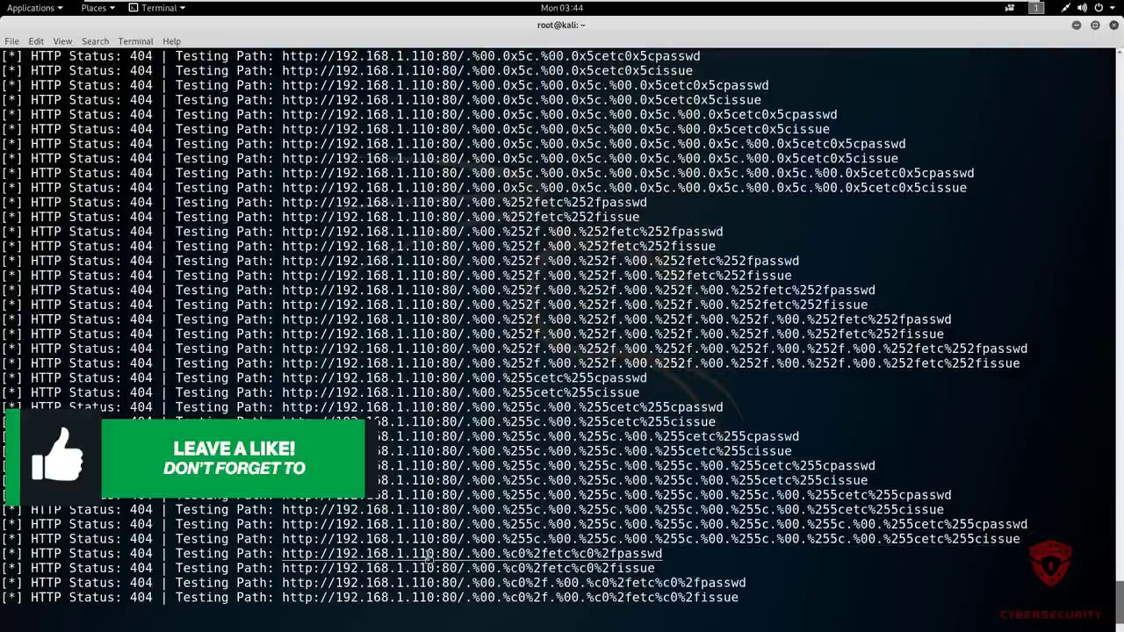
{"action": "scroll", "scroll_direction": "down", "scroll_amount": 3}
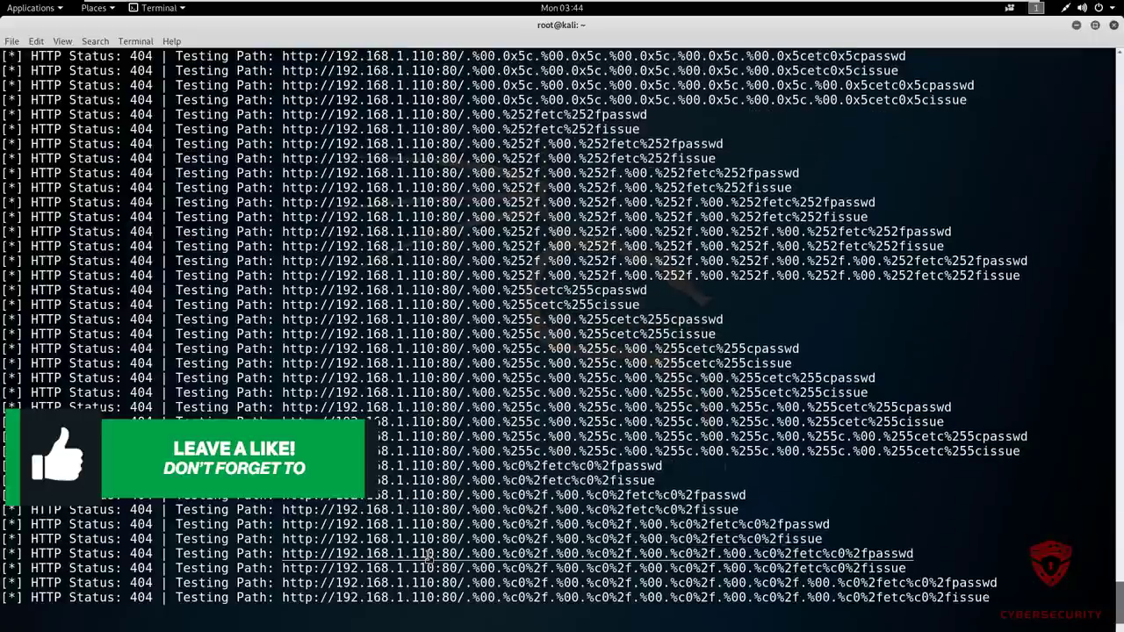